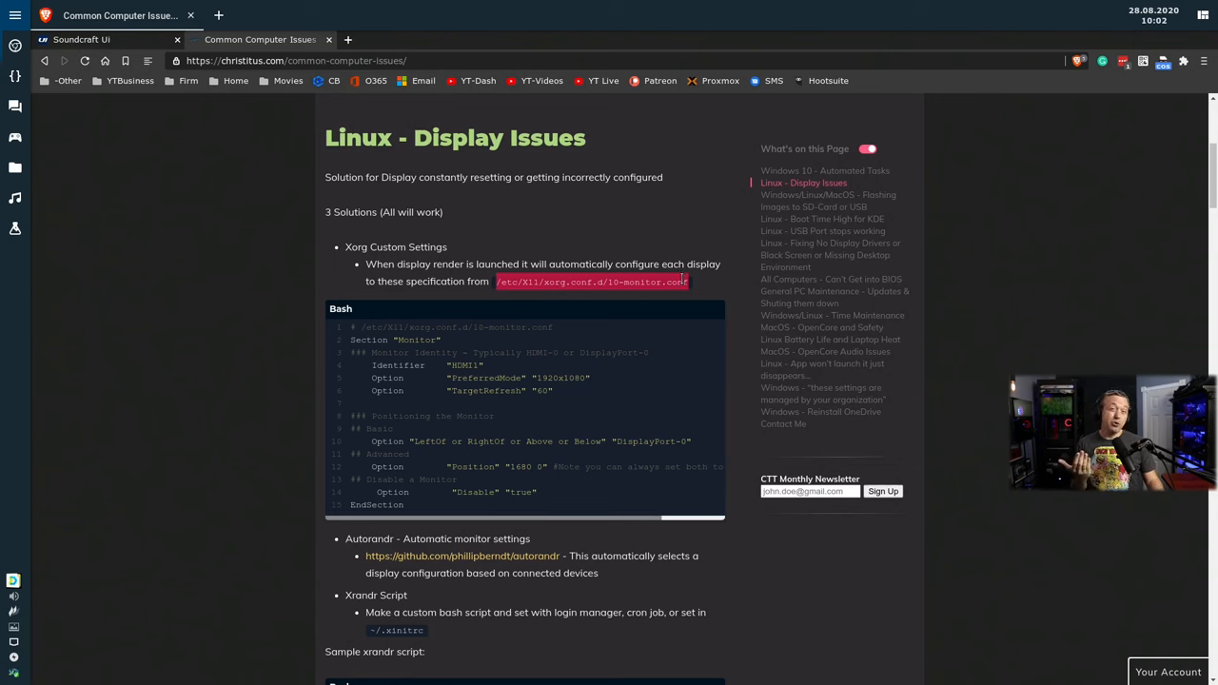
mouse_move(678, 297)
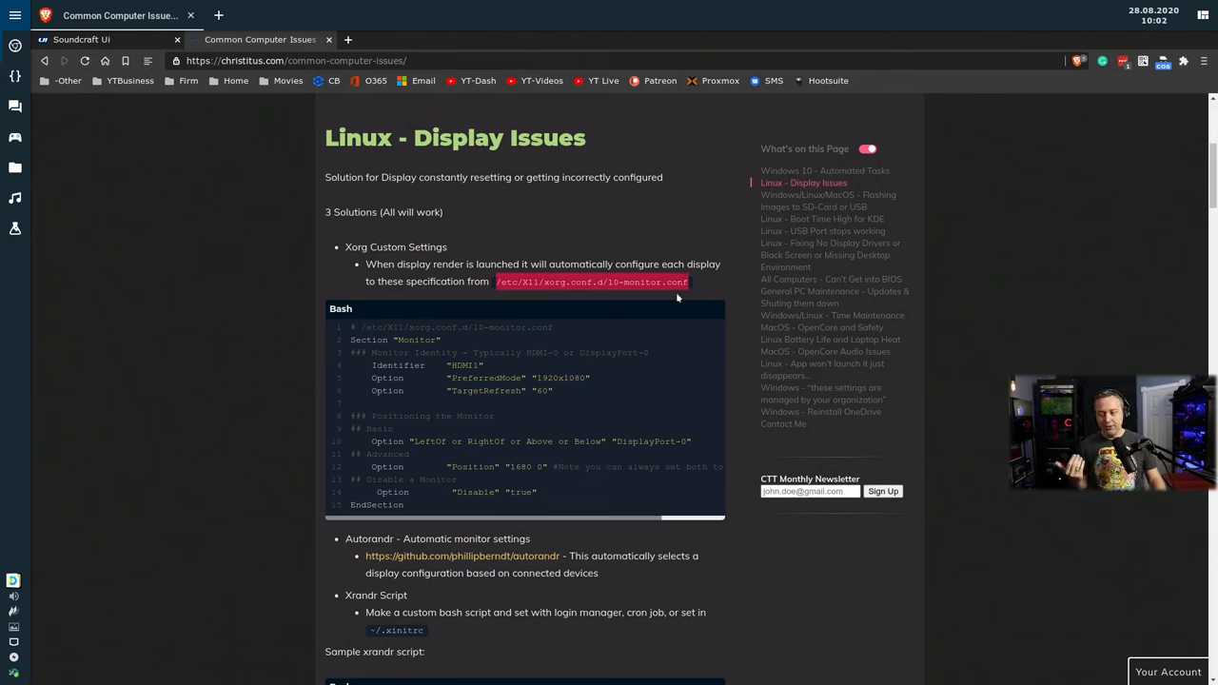
mouse_move(714, 293)
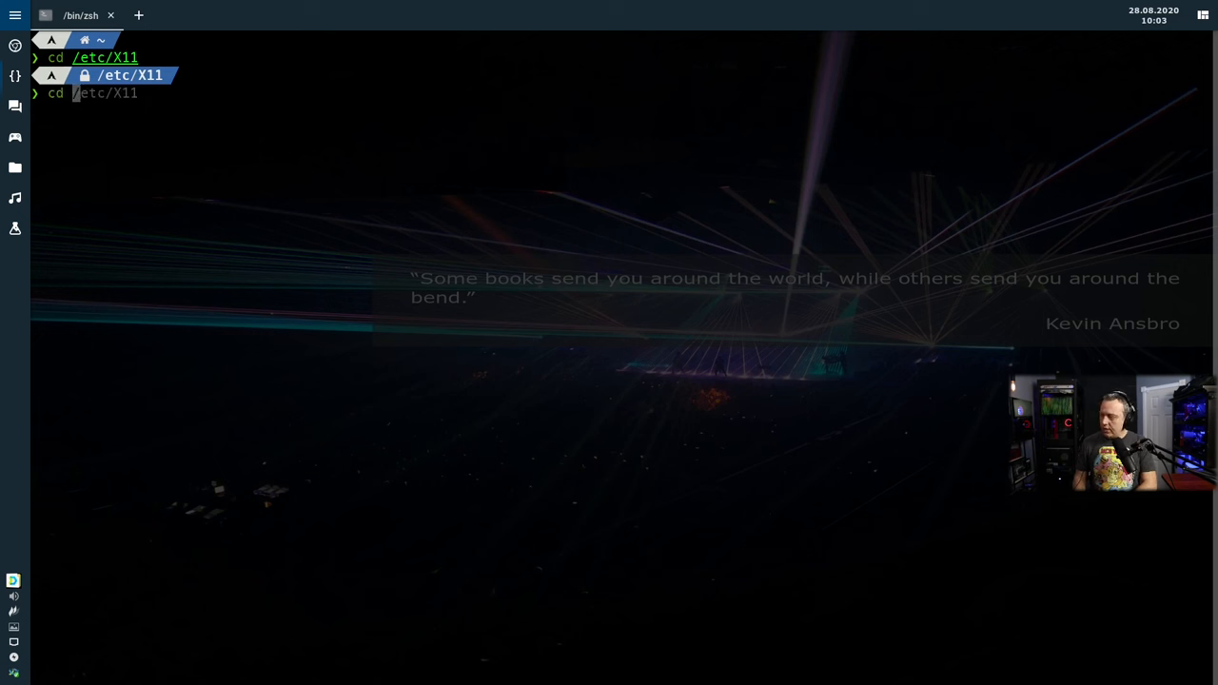
Step: List /etc/X11, enter xorg.conf.d and print the 10-monitors.conf file
type("ll")
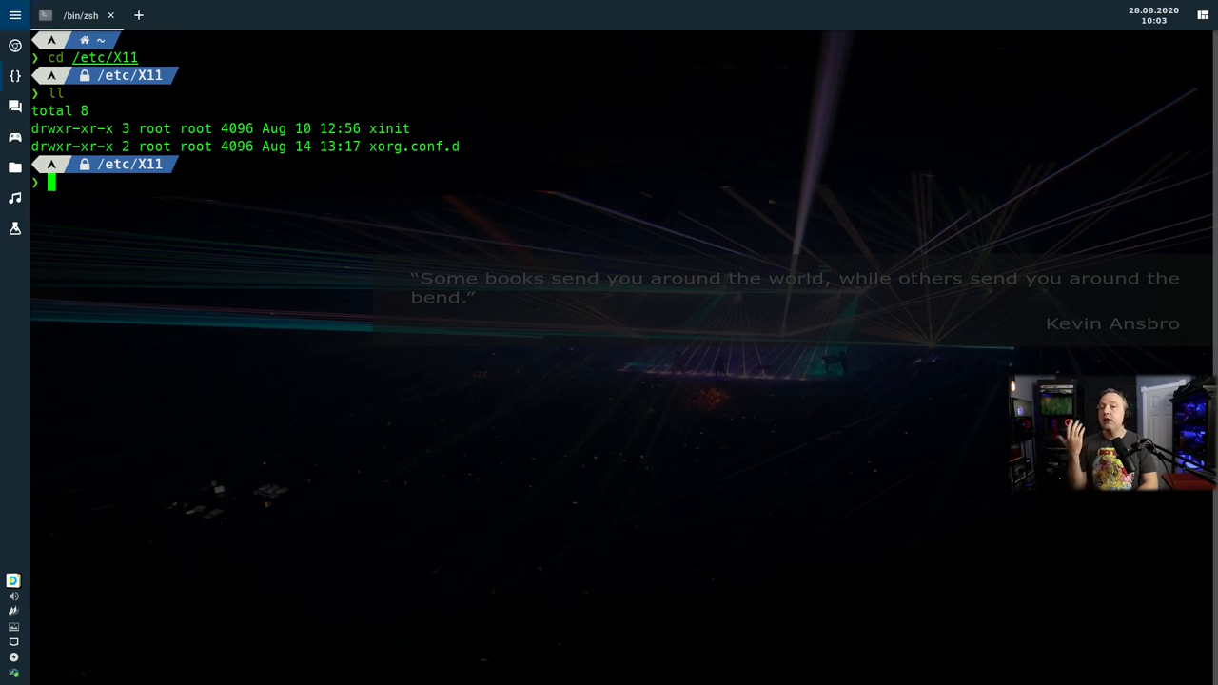
type("mkdir x")
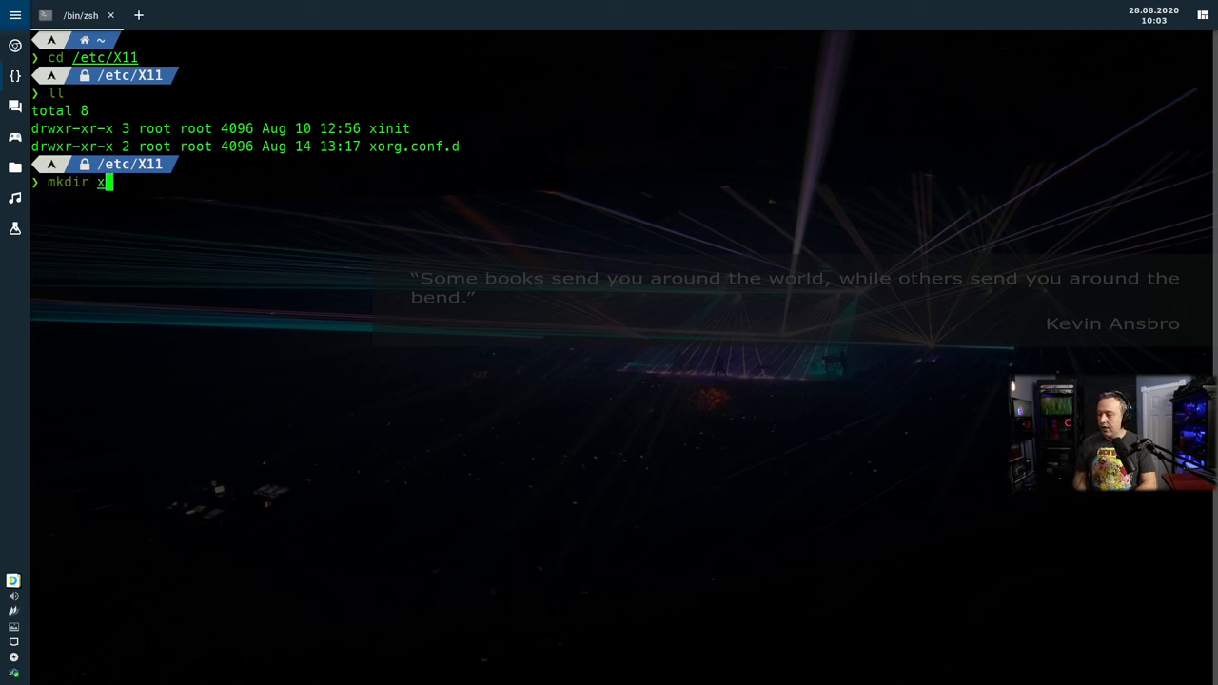
key("Tab")
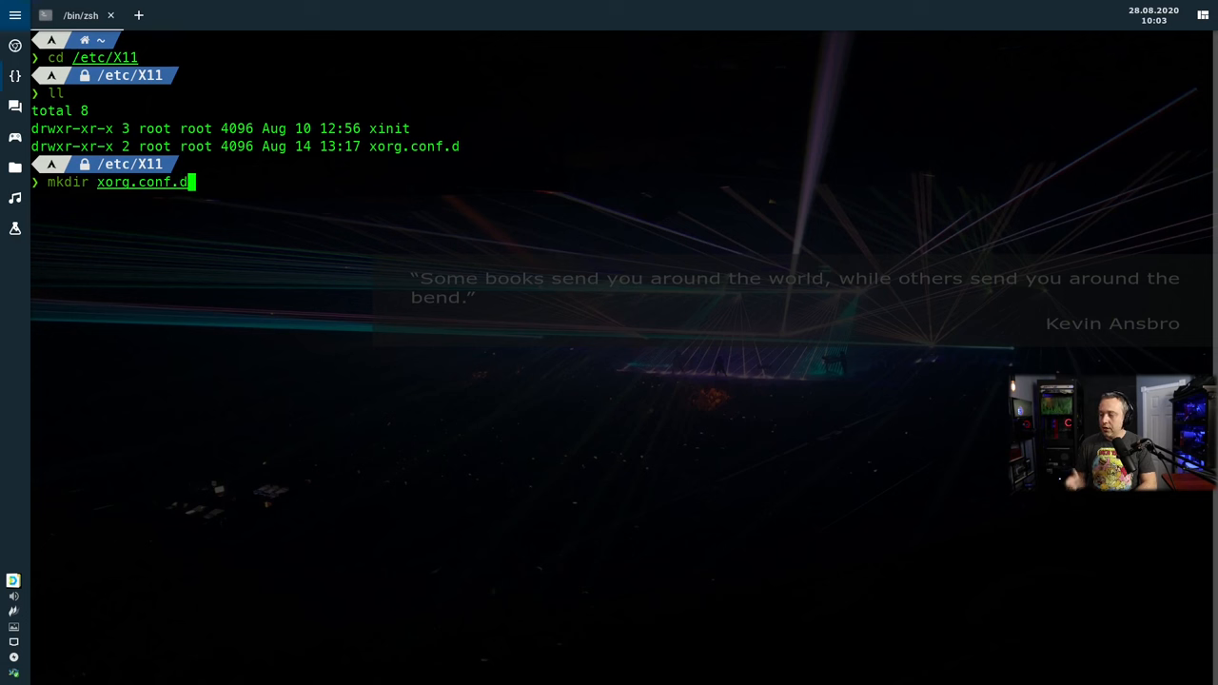
key("BackSpace")
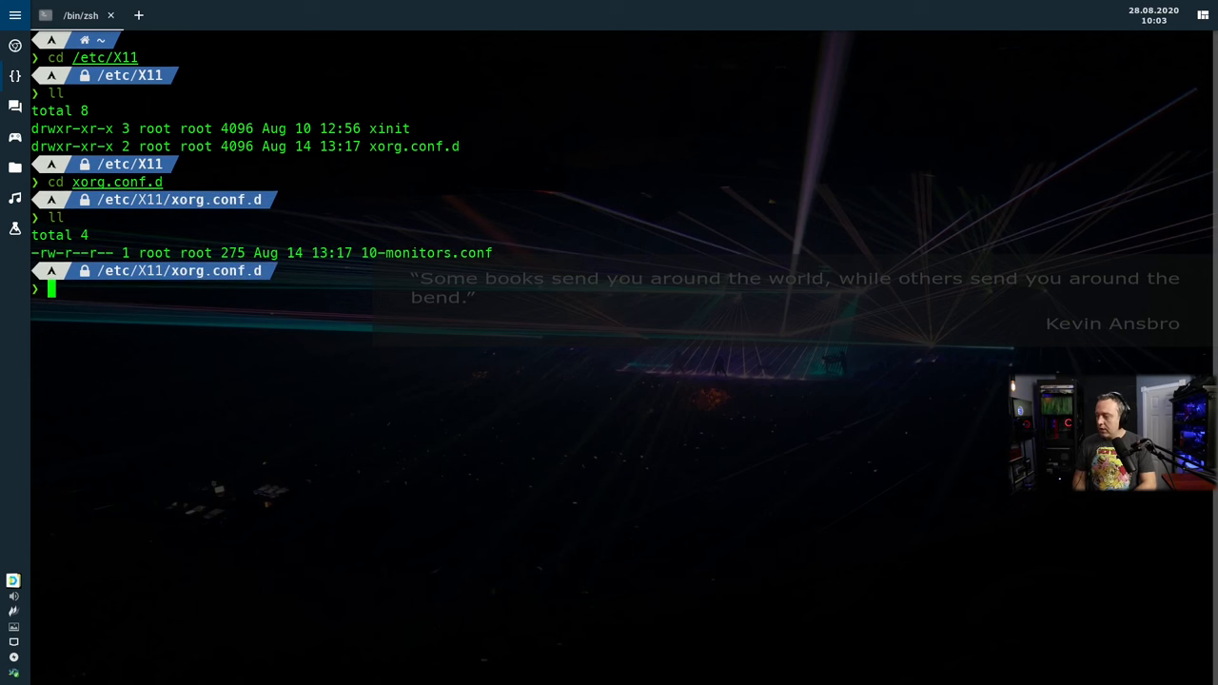
type("cat 10-monitors.conf")
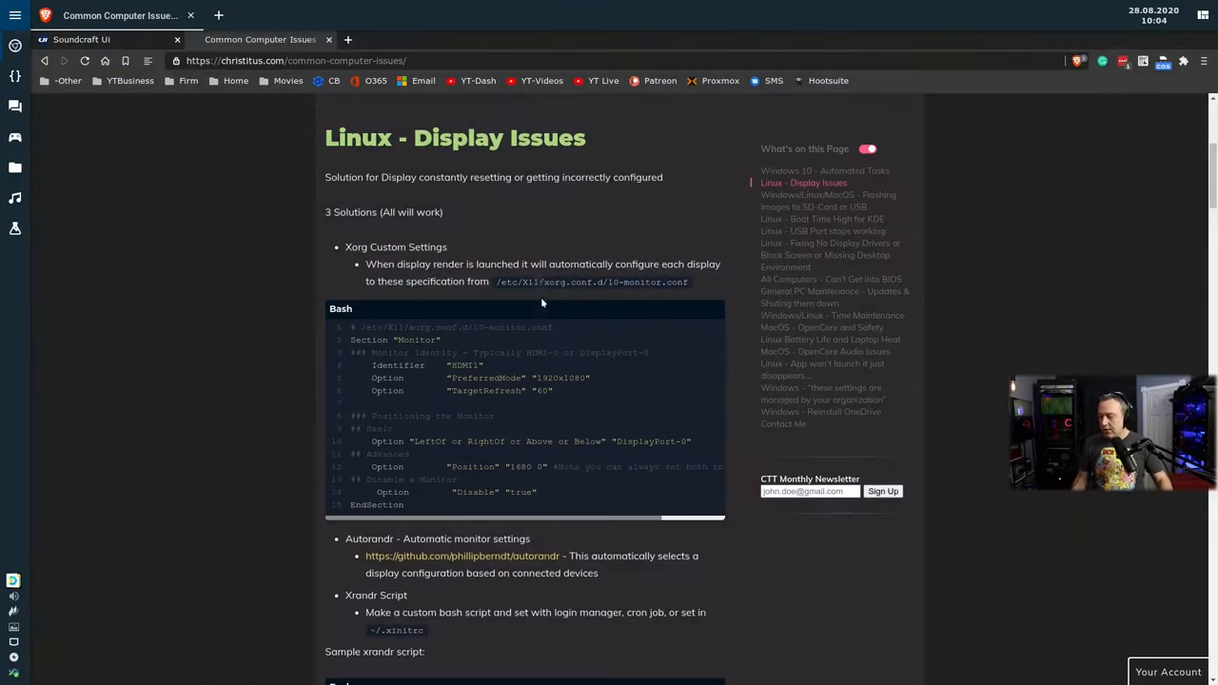
Step: Scroll the article to the Autorandr and Xrandr Script bullets and highlight the Autorandr text
scroll("down", 3)
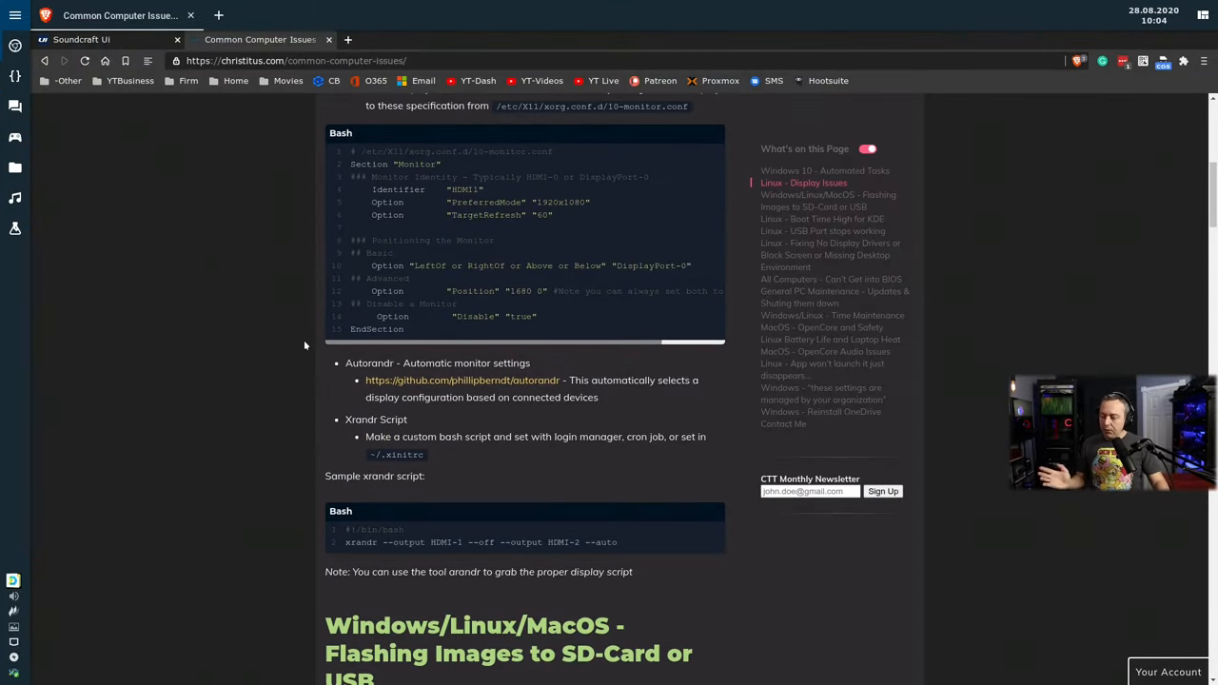
left_click_drag(346, 362, 605, 398)
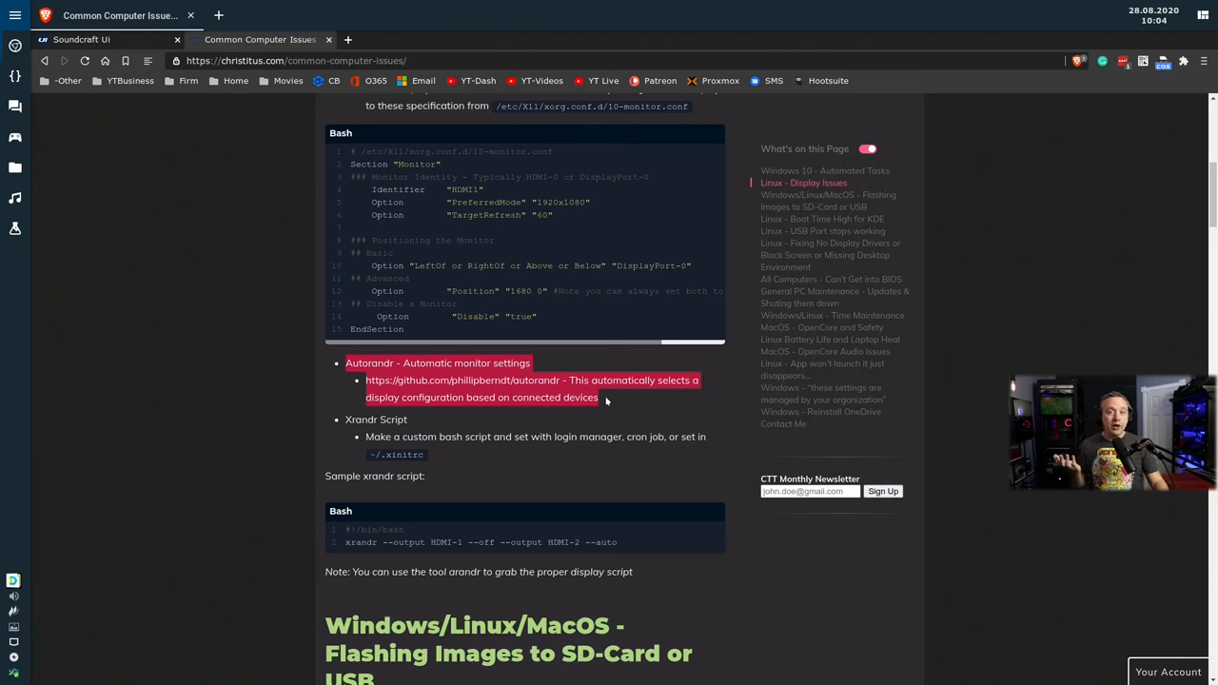
mouse_move(598, 398)
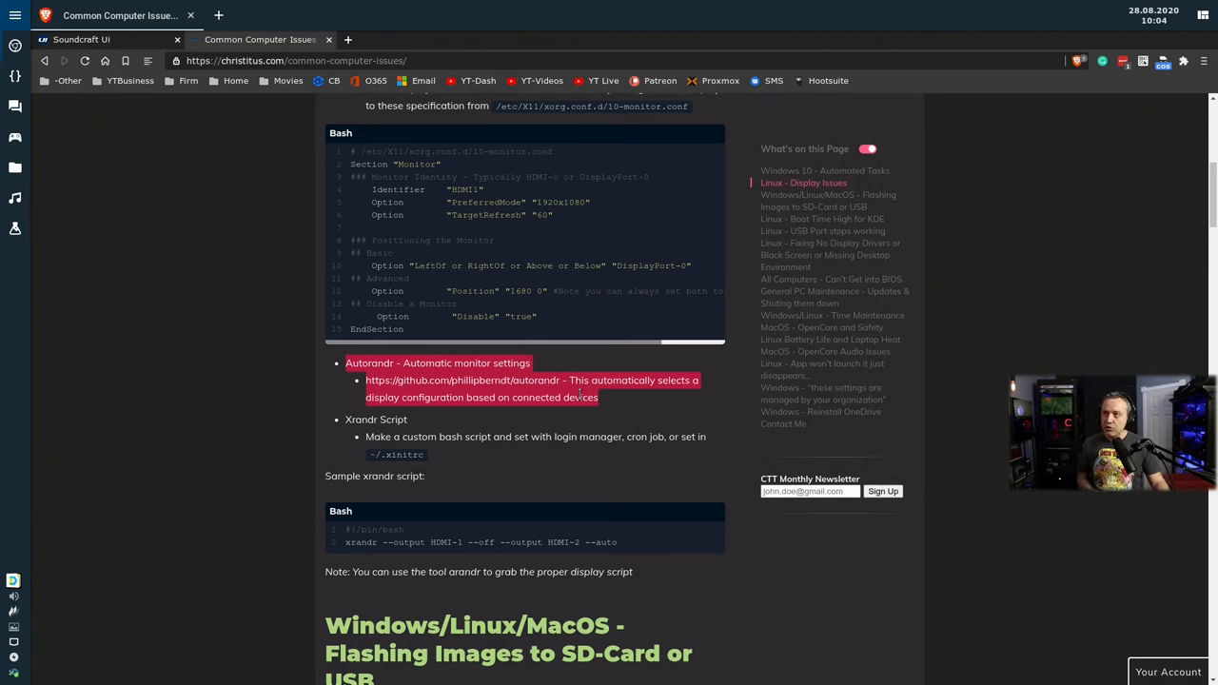
mouse_move(594, 394)
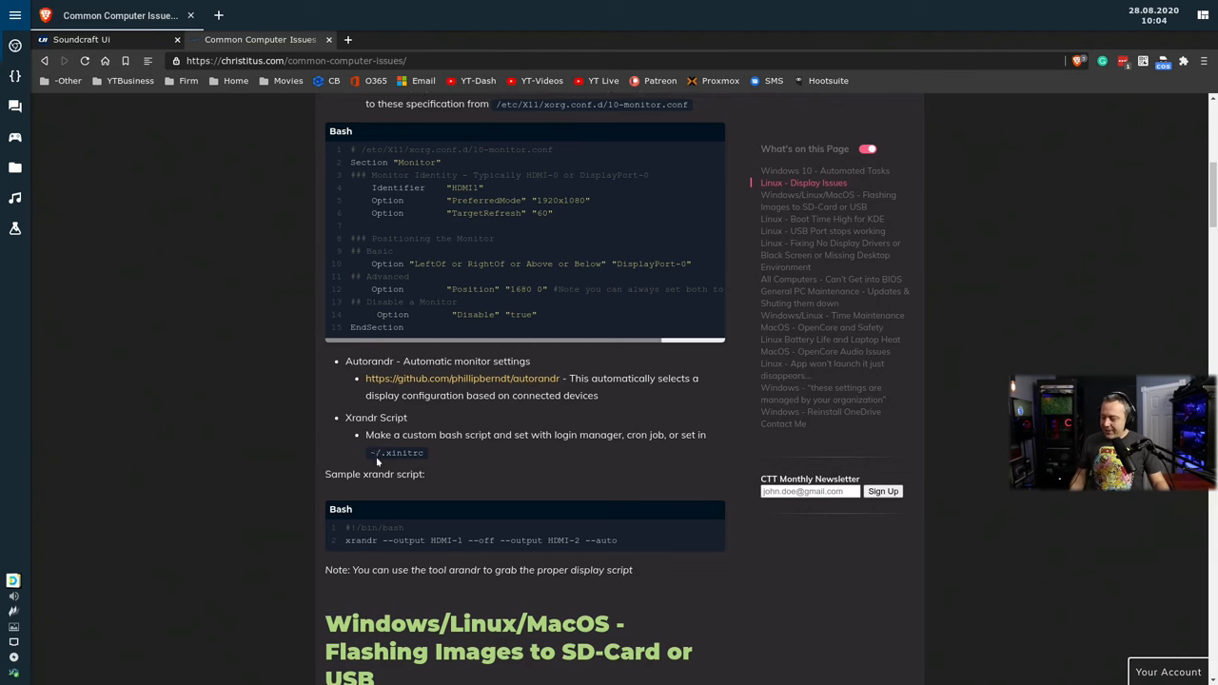
scroll("down", 3)
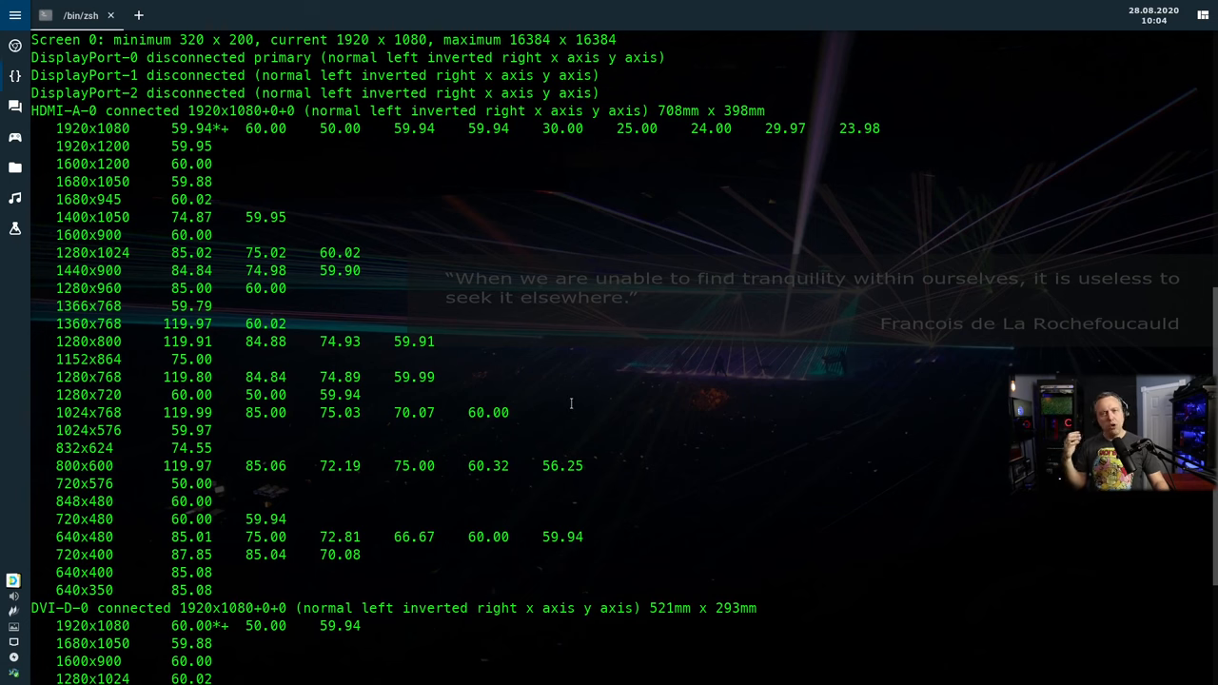
Step: Scroll through the xrandr output, highlight HDMI-A-0, then head back to the home directory
scroll("down", 3)
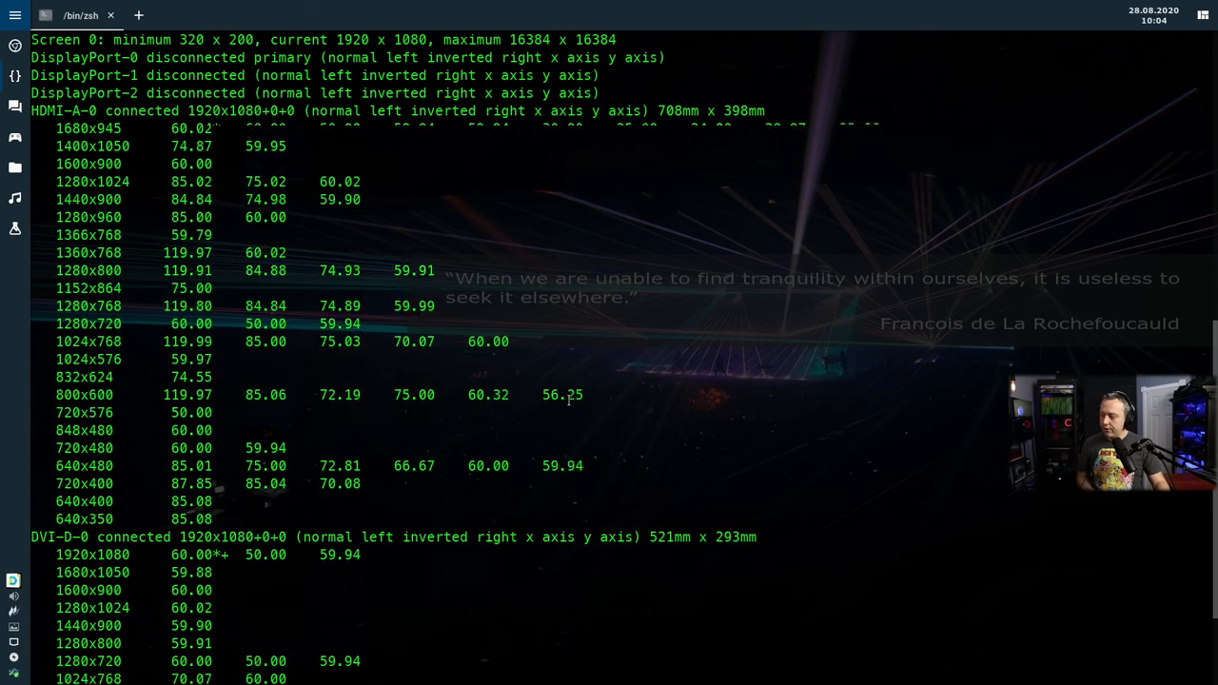
scroll("down", 3)
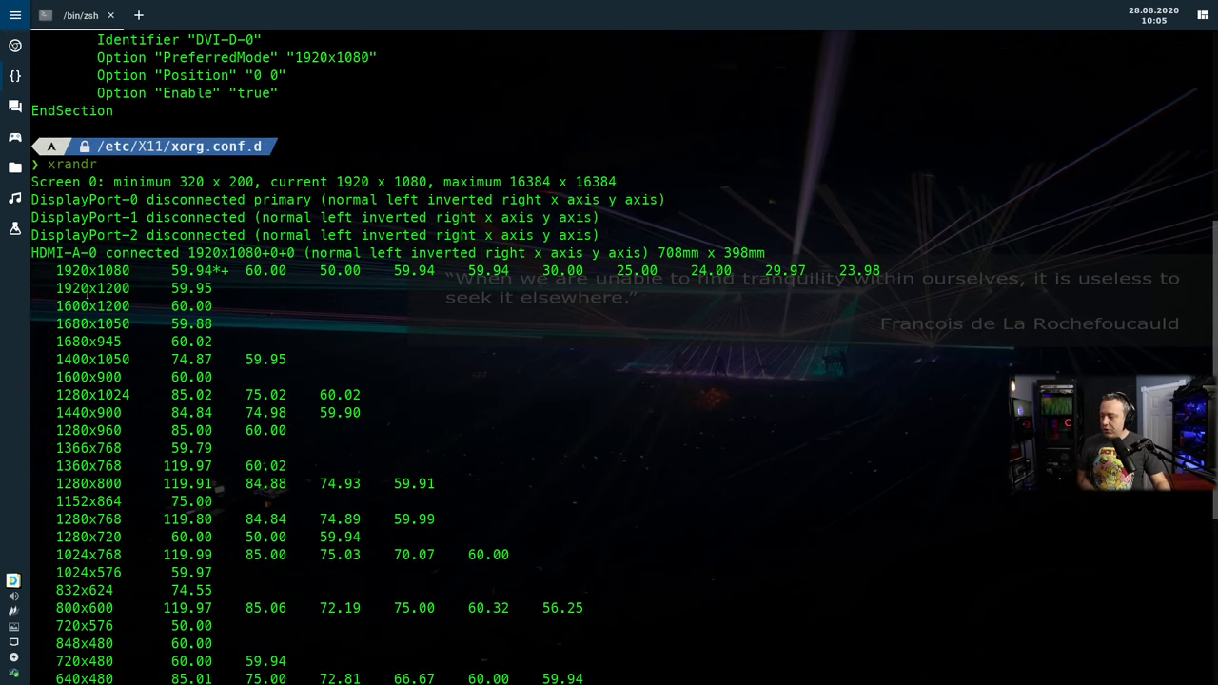
double_click(61, 253)
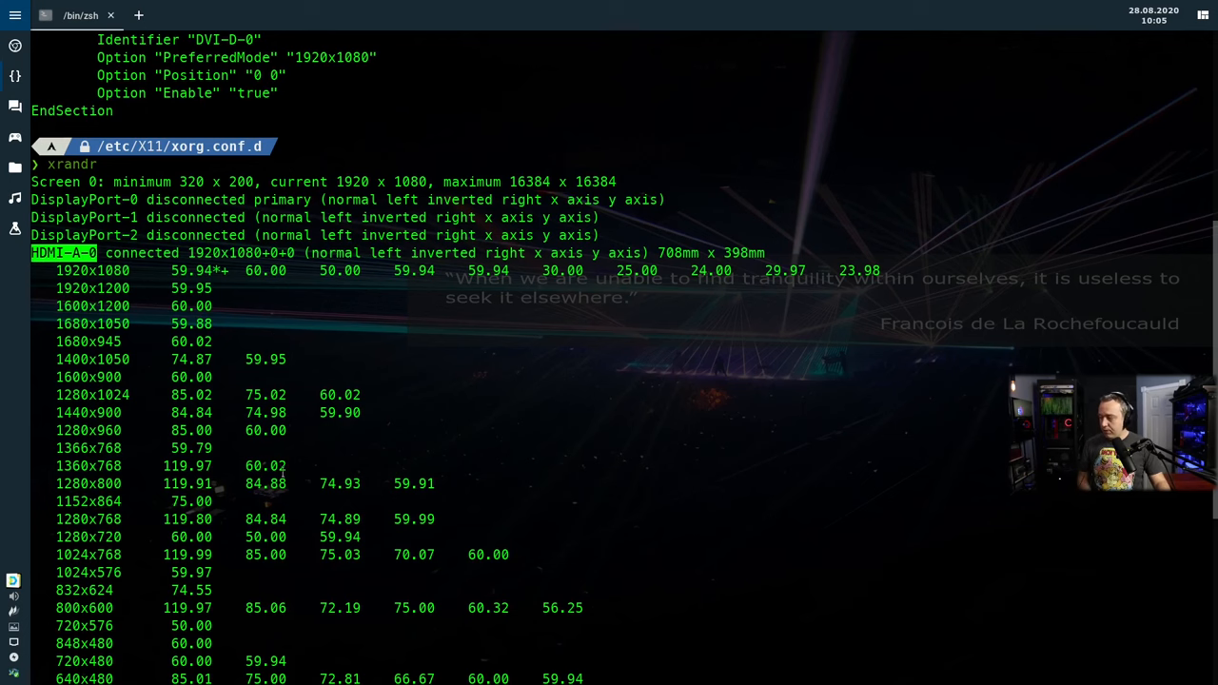
scroll("down", 3)
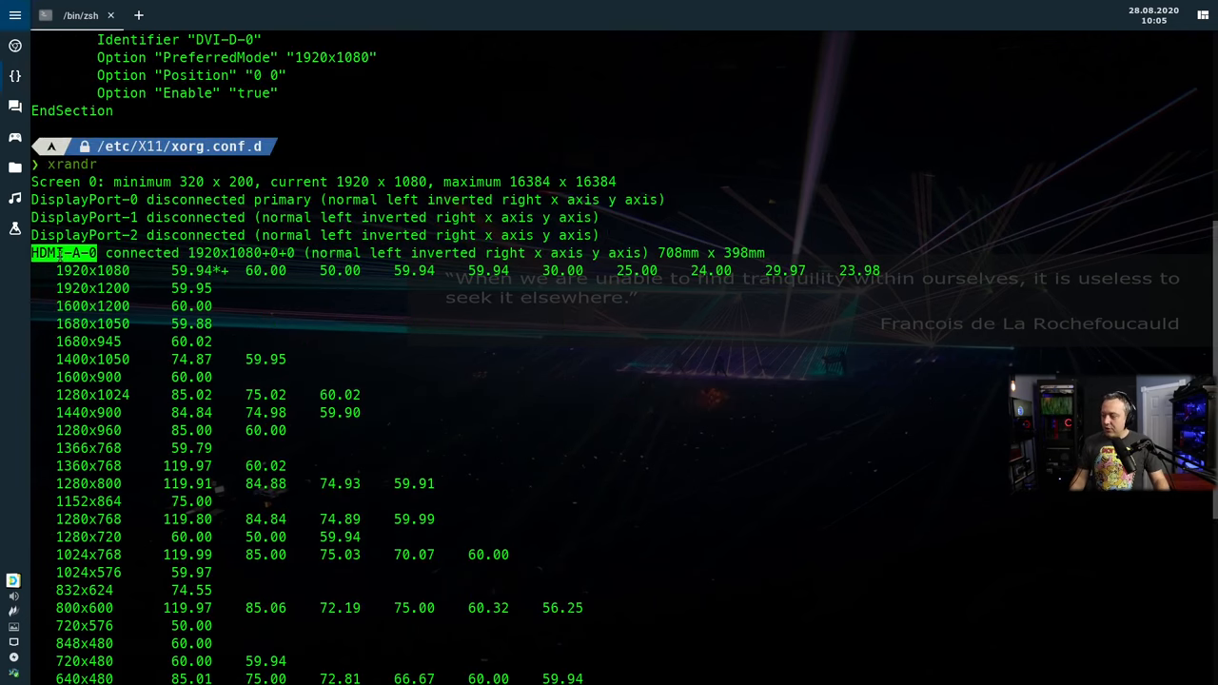
scroll("down", 3)
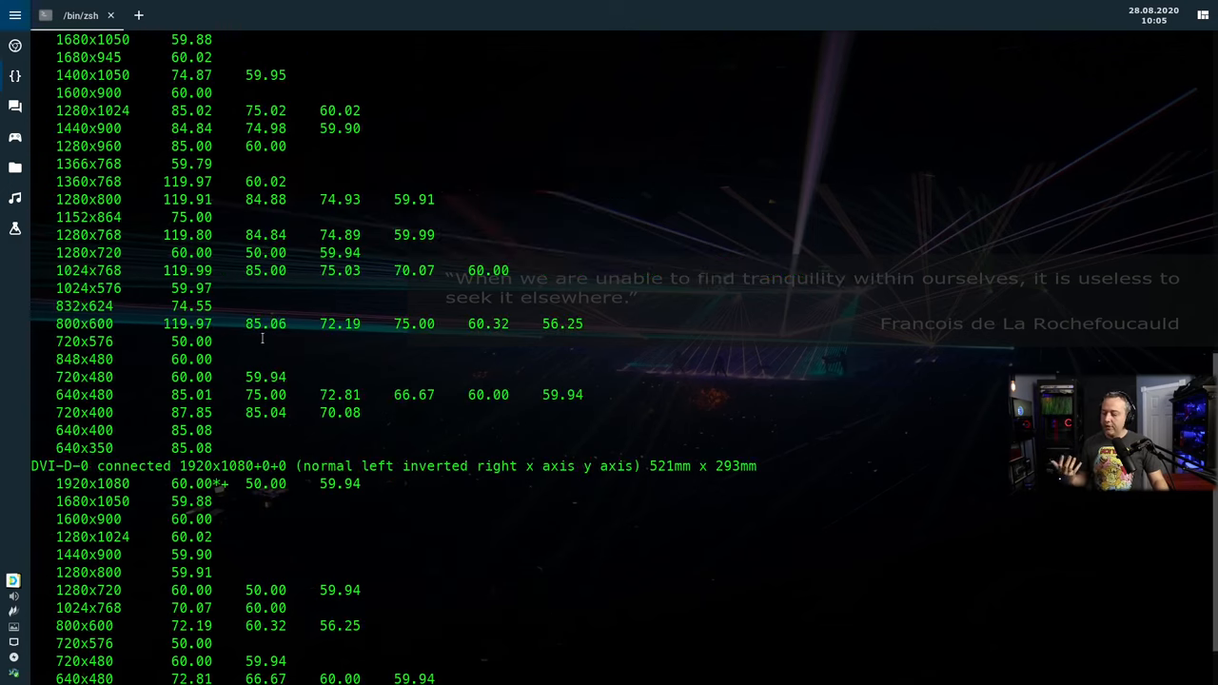
type("cd")
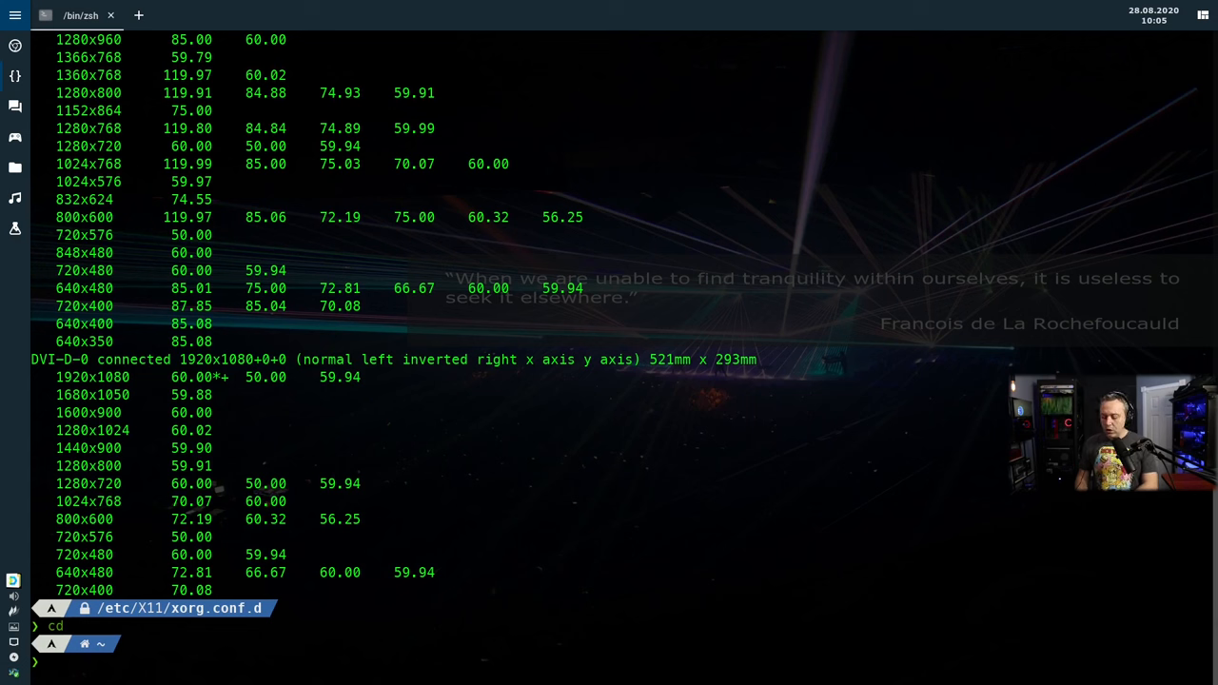
Step: Launch arandr from the home directory to get the Screen Layout Editor
type("arandr")
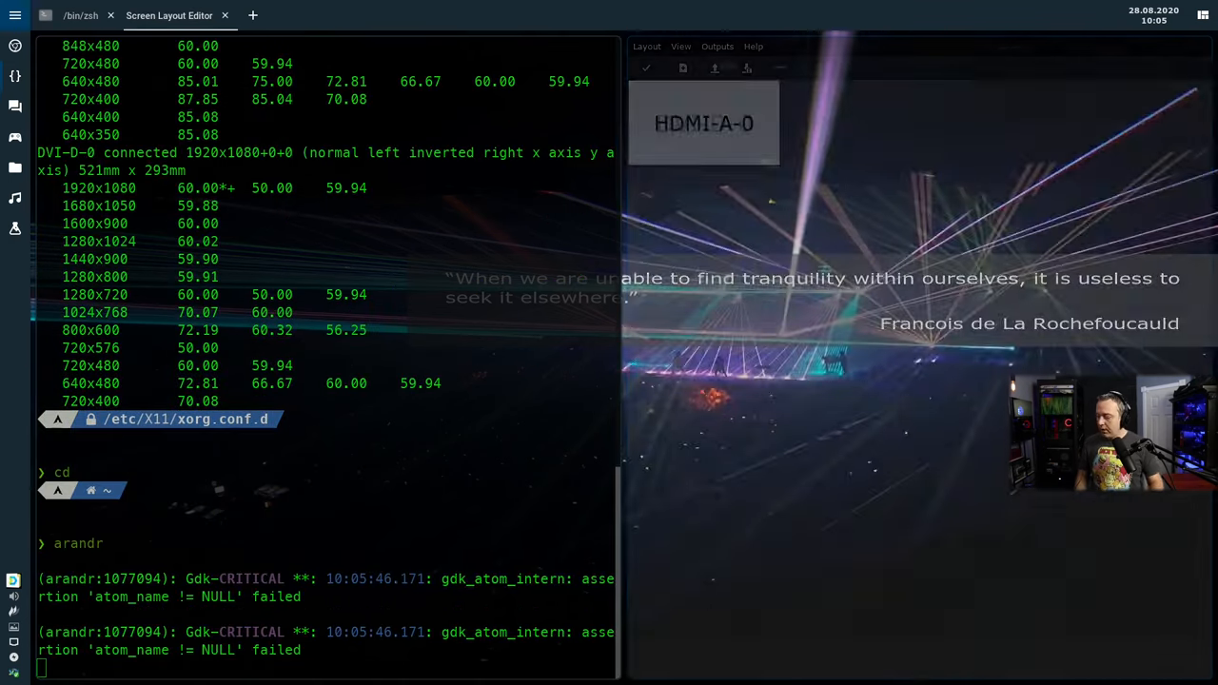
Step: Drag the display boxes so DVI-D-0 sits left of HDMI-A-0, side by side
left_click_drag(705, 124, 792, 198)
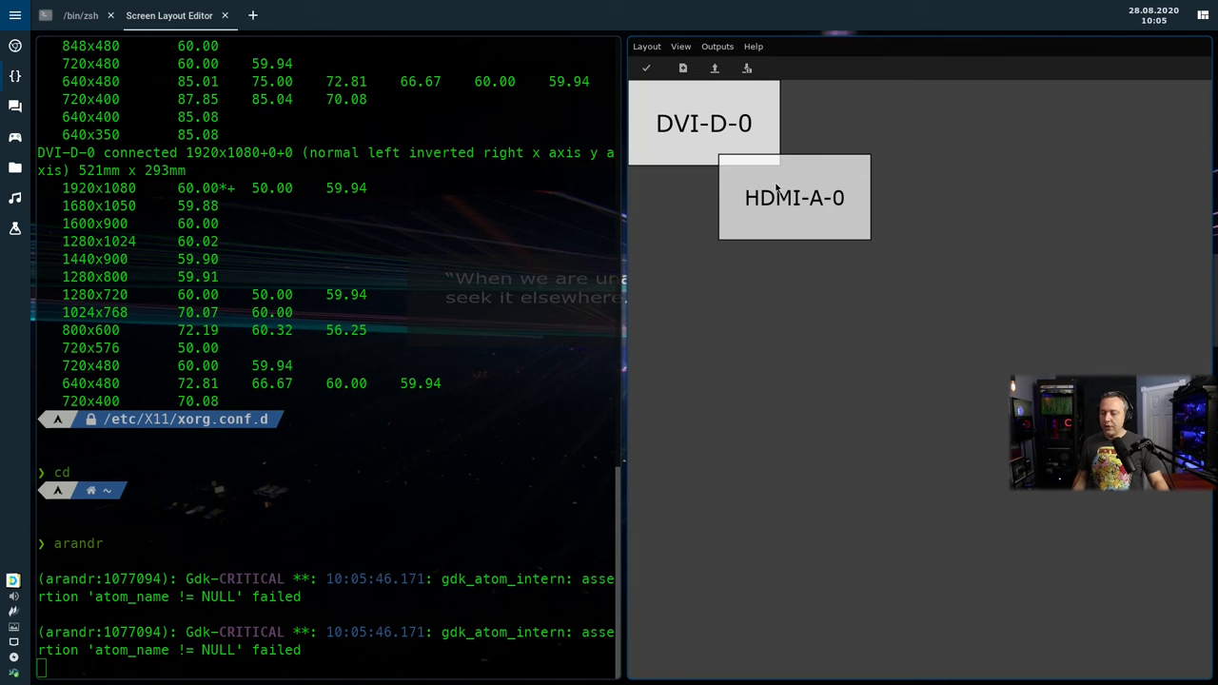
left_click_drag(794, 196, 835, 132)
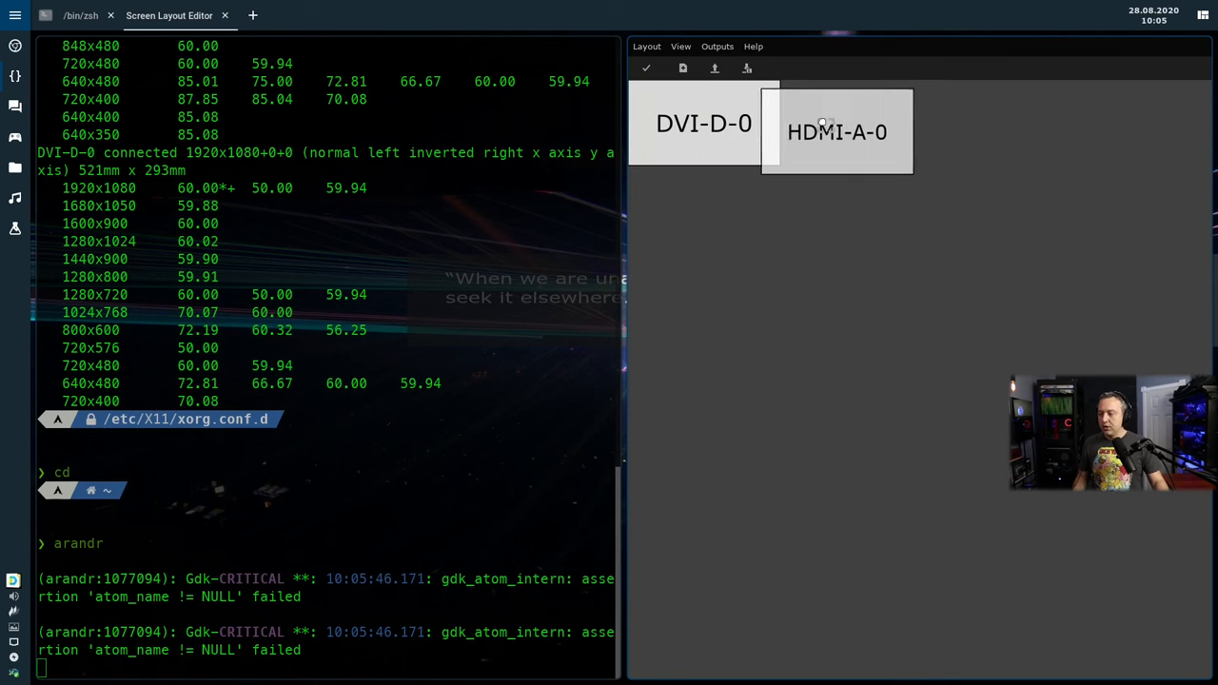
left_click_drag(835, 131, 704, 207)
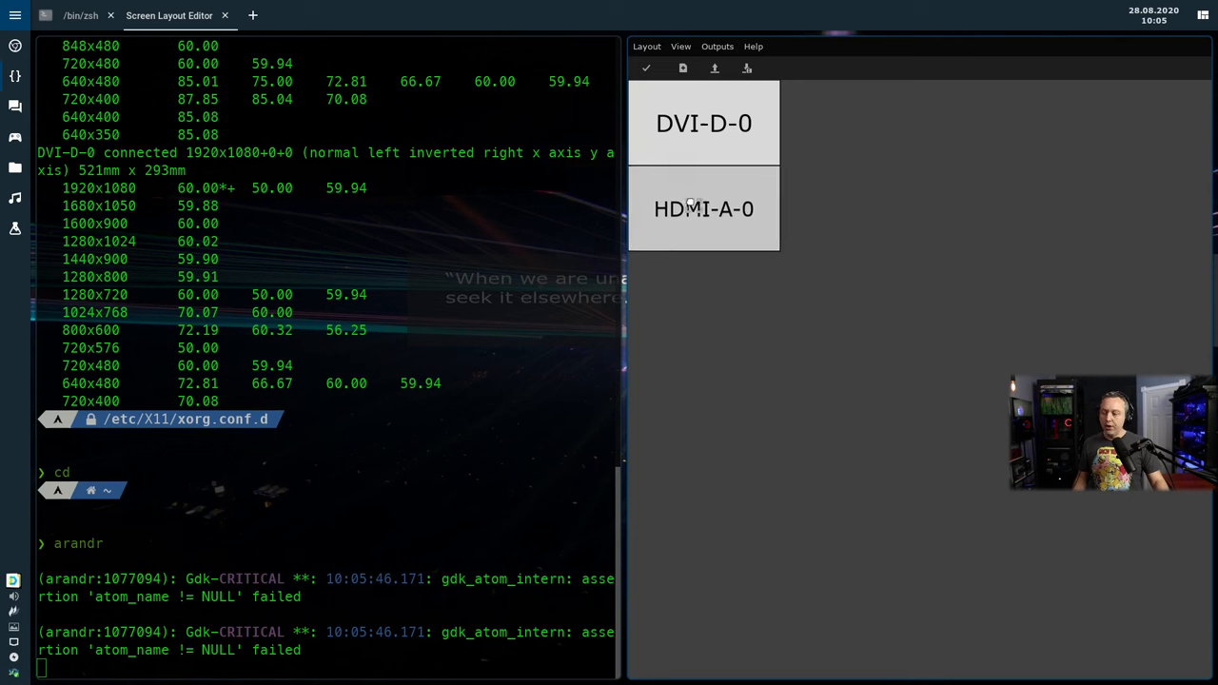
left_click_drag(705, 207, 851, 122)
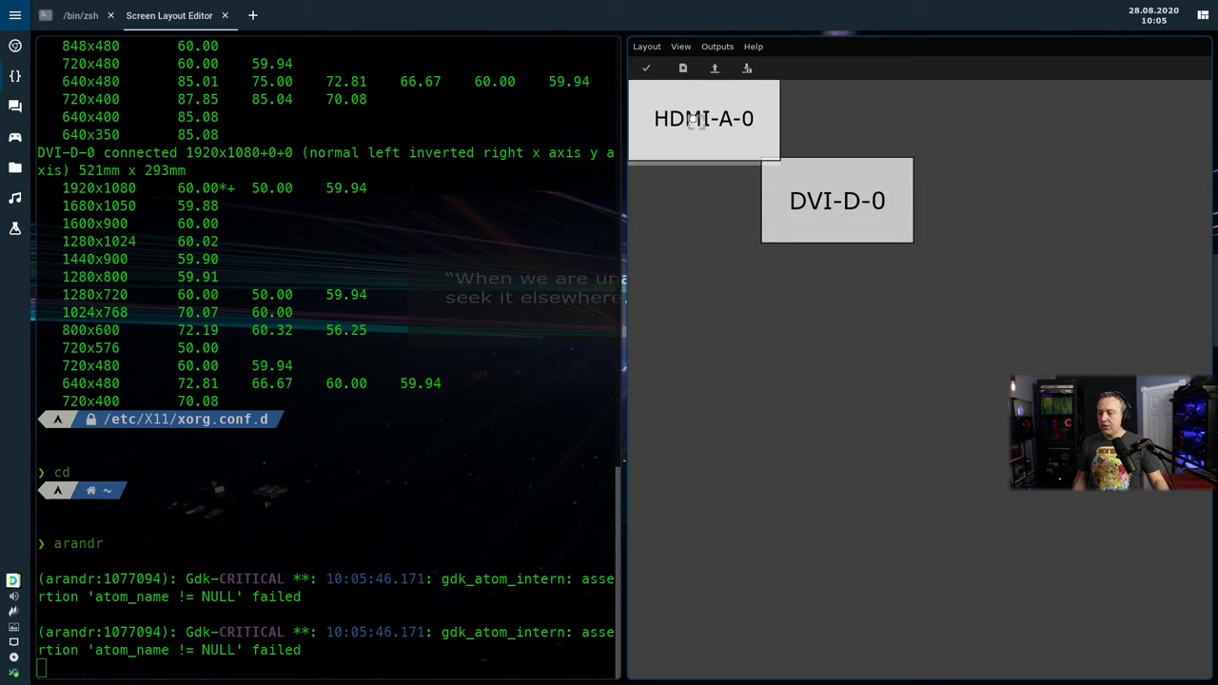
left_click_drag(704, 118, 841, 124)
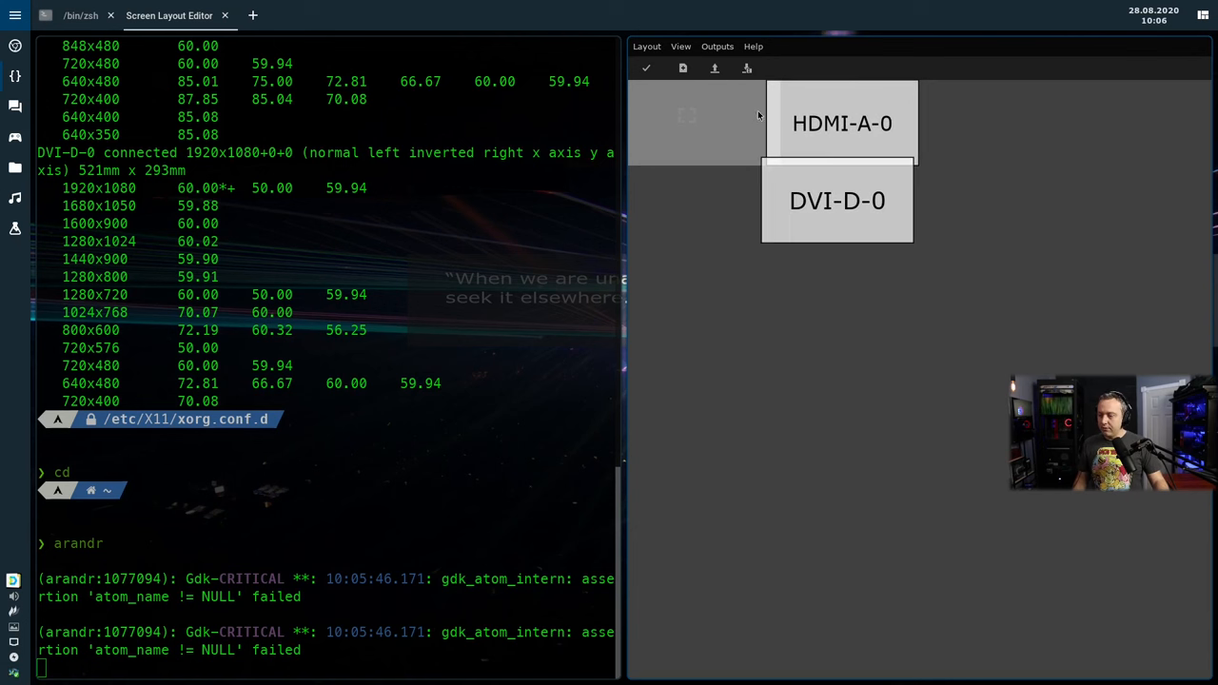
left_click_drag(838, 200, 704, 129)
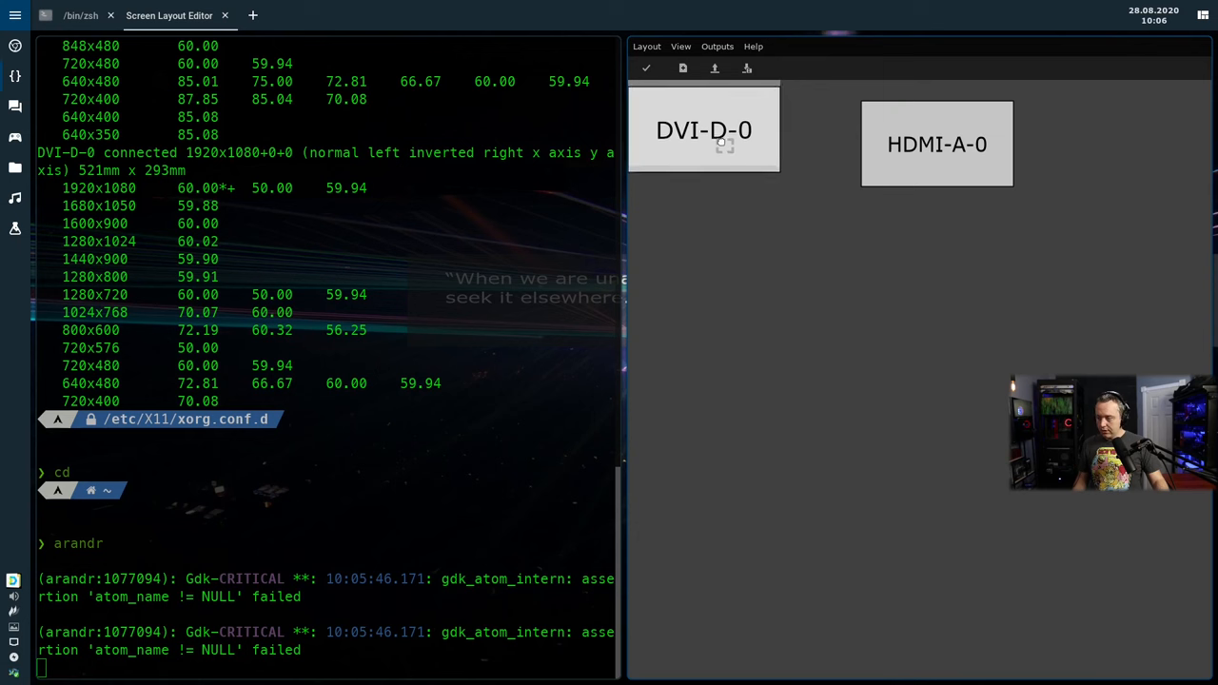
left_click_drag(937, 143, 857, 121)
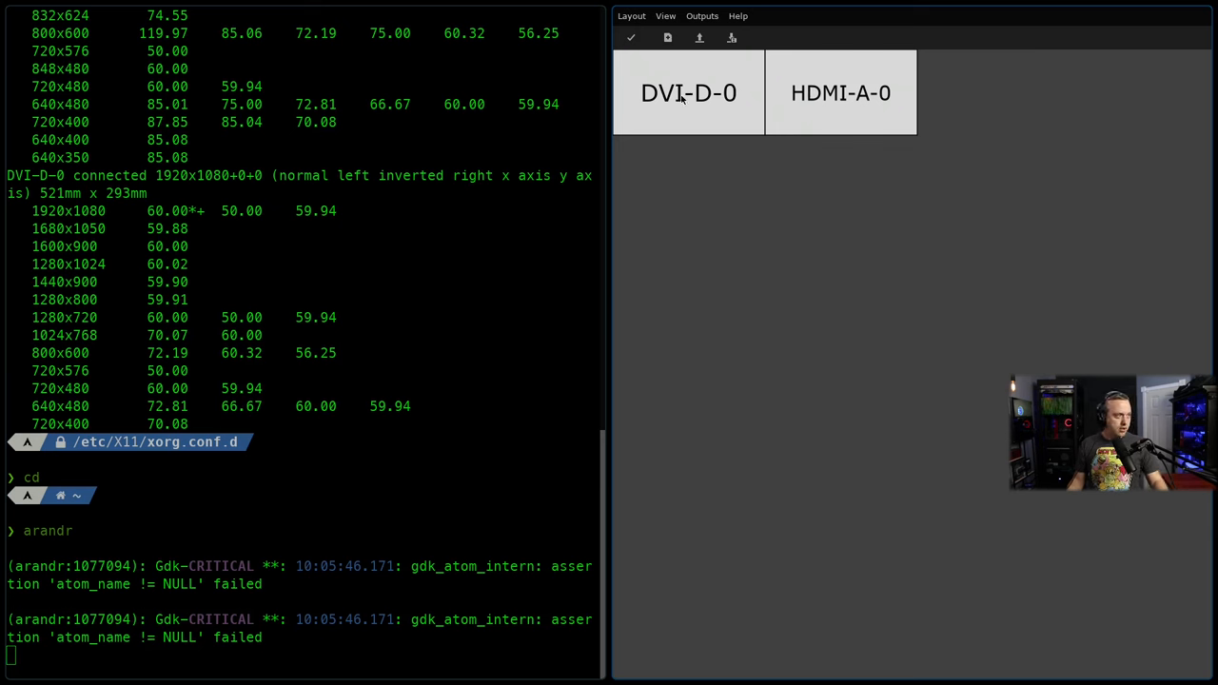
Step: Start saving the arranged layout as a script from the toolbar
left_click(701, 15)
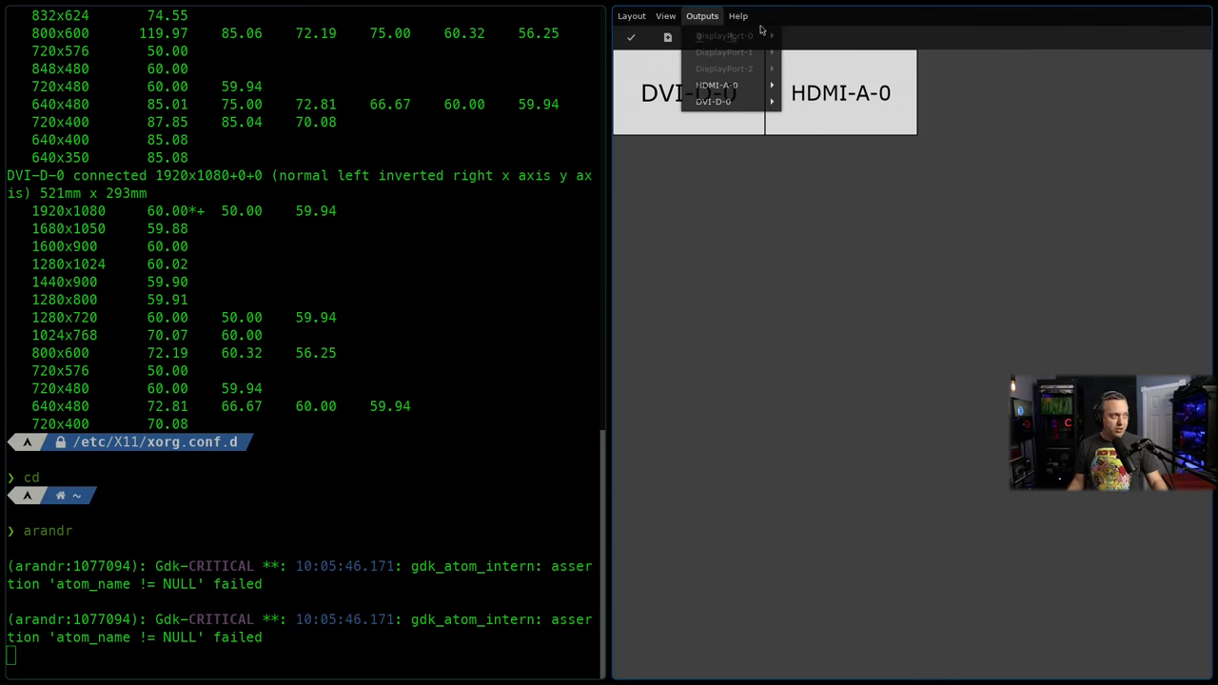
left_click(731, 38)
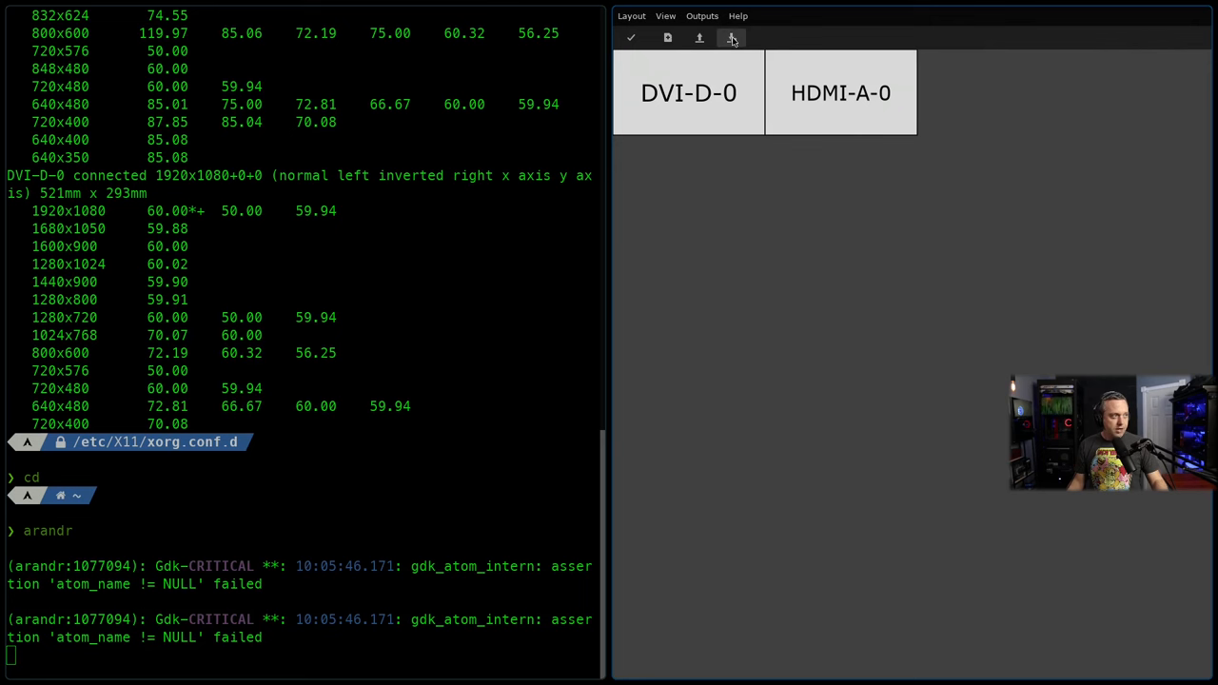
left_click(731, 38)
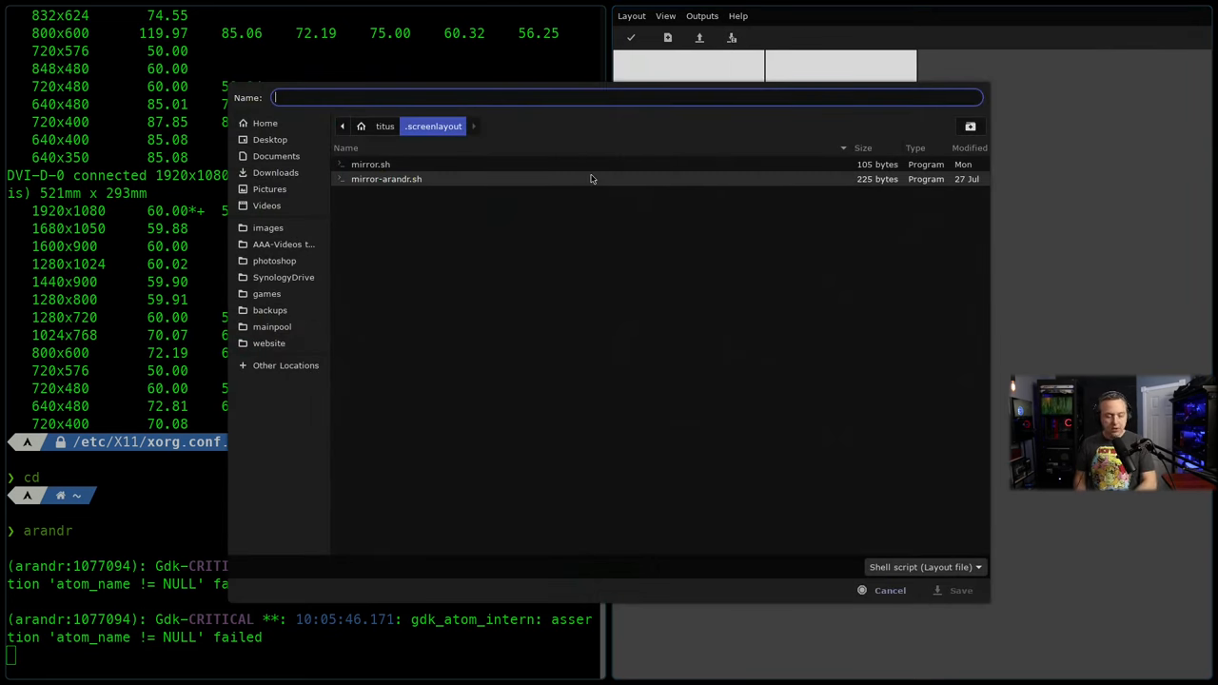
Step: Name the layout side-by-side in the .screenlayout folder and save it
type("side-by")
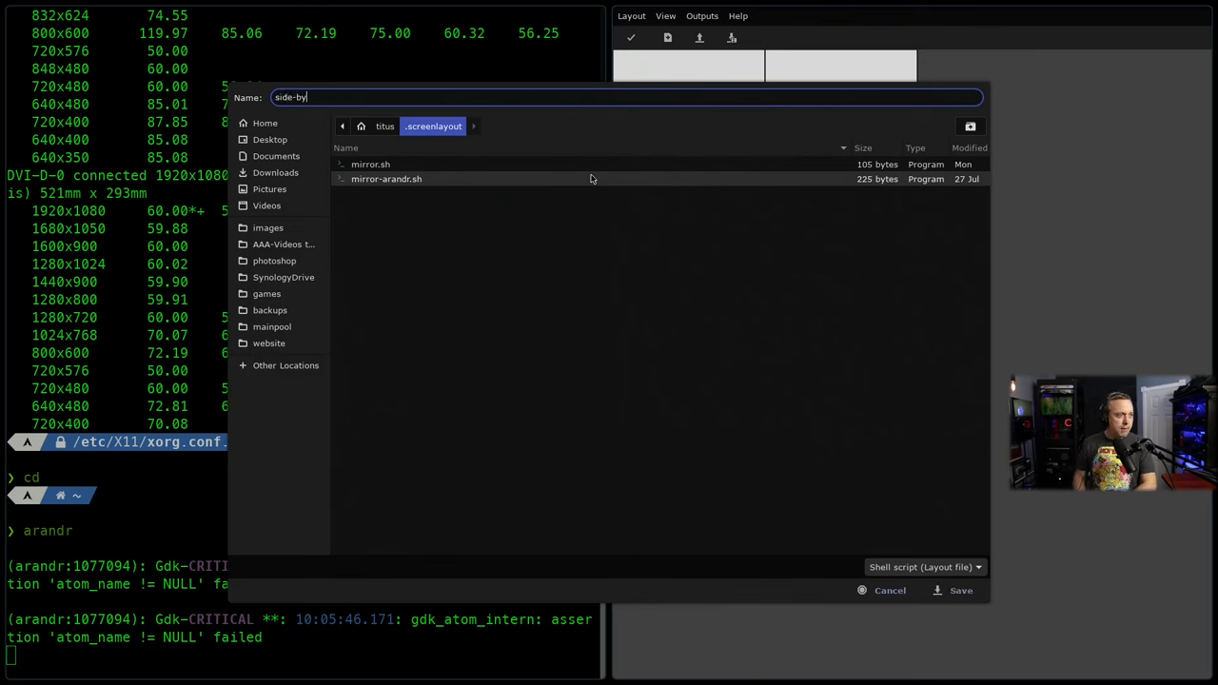
type("-side.sh")
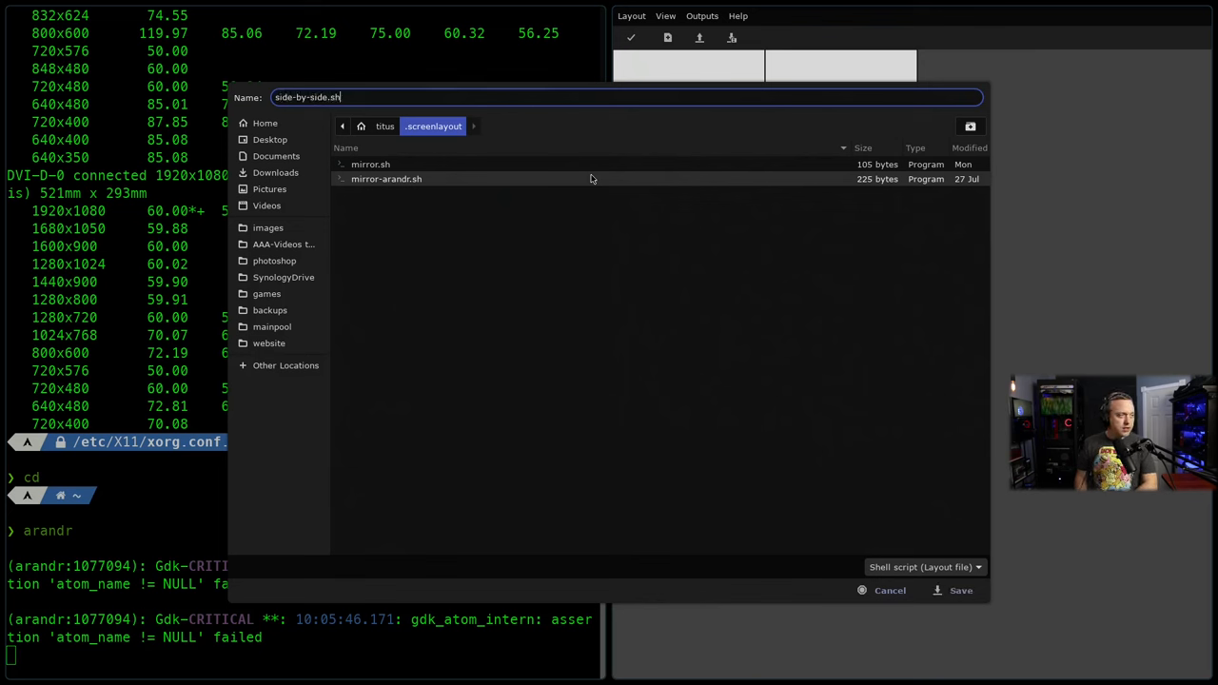
key("BackSpace")
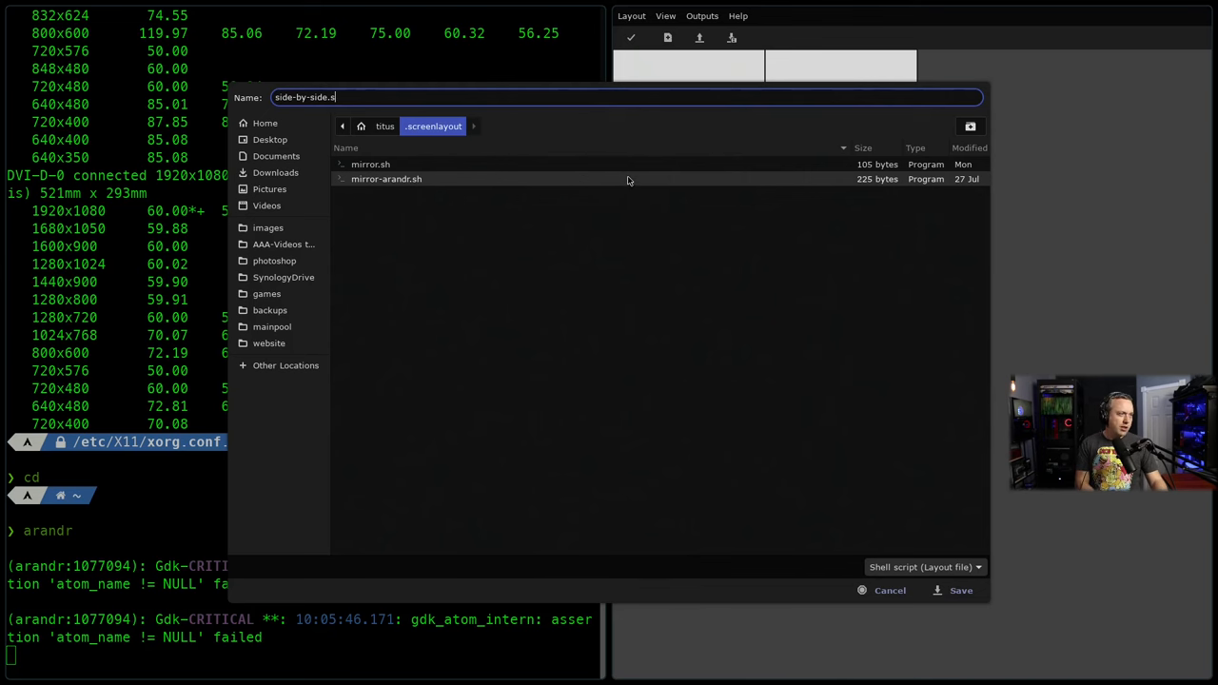
key("BackSpace")
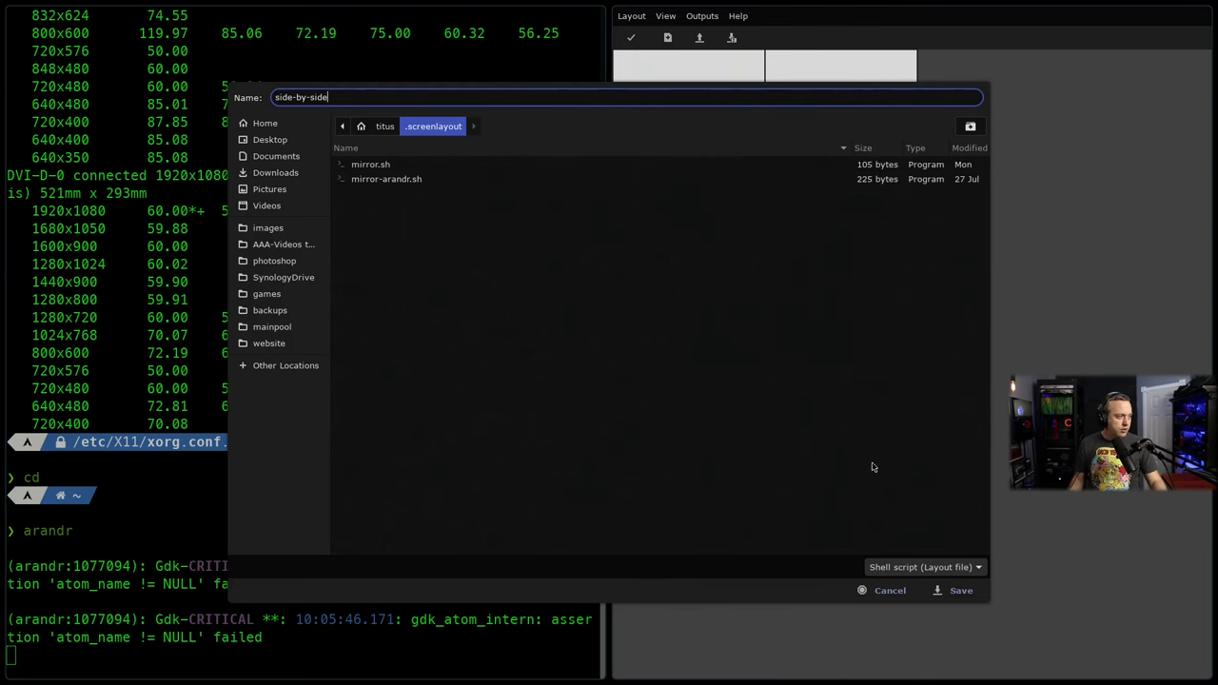
left_click(960, 591)
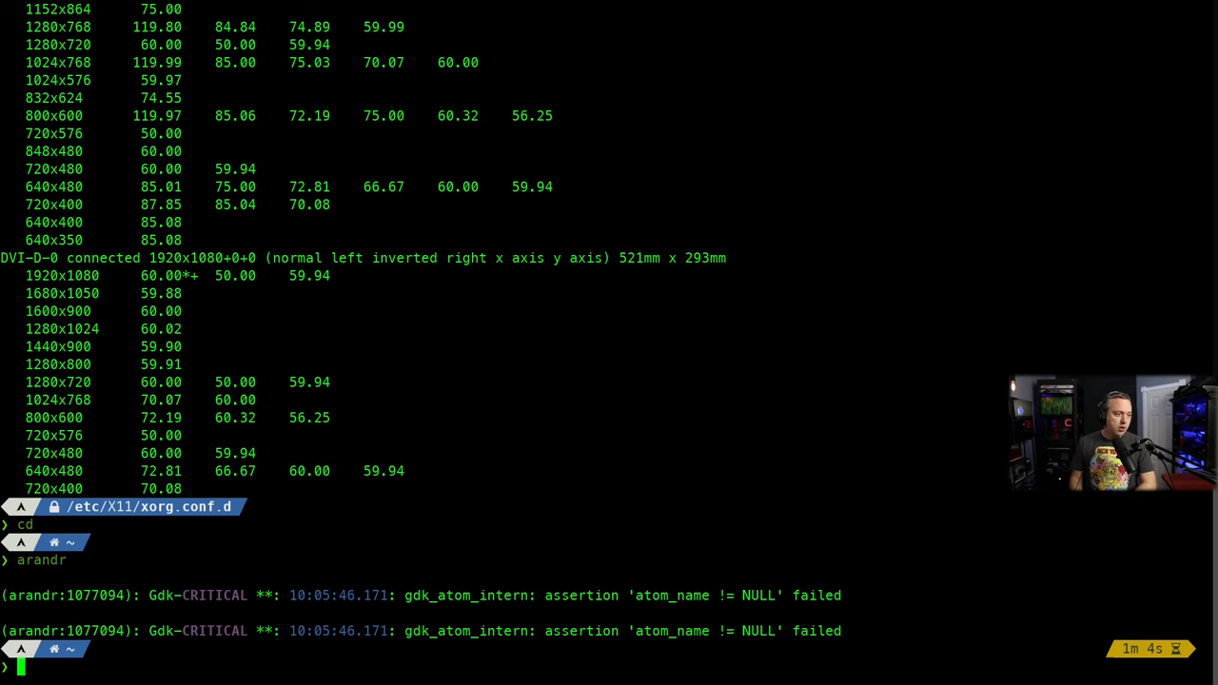
Step: Enter ~/.screenlayout and print the mirror.sh and side-by-side.sh xrandr scripts
type("cd .screenlayout/")
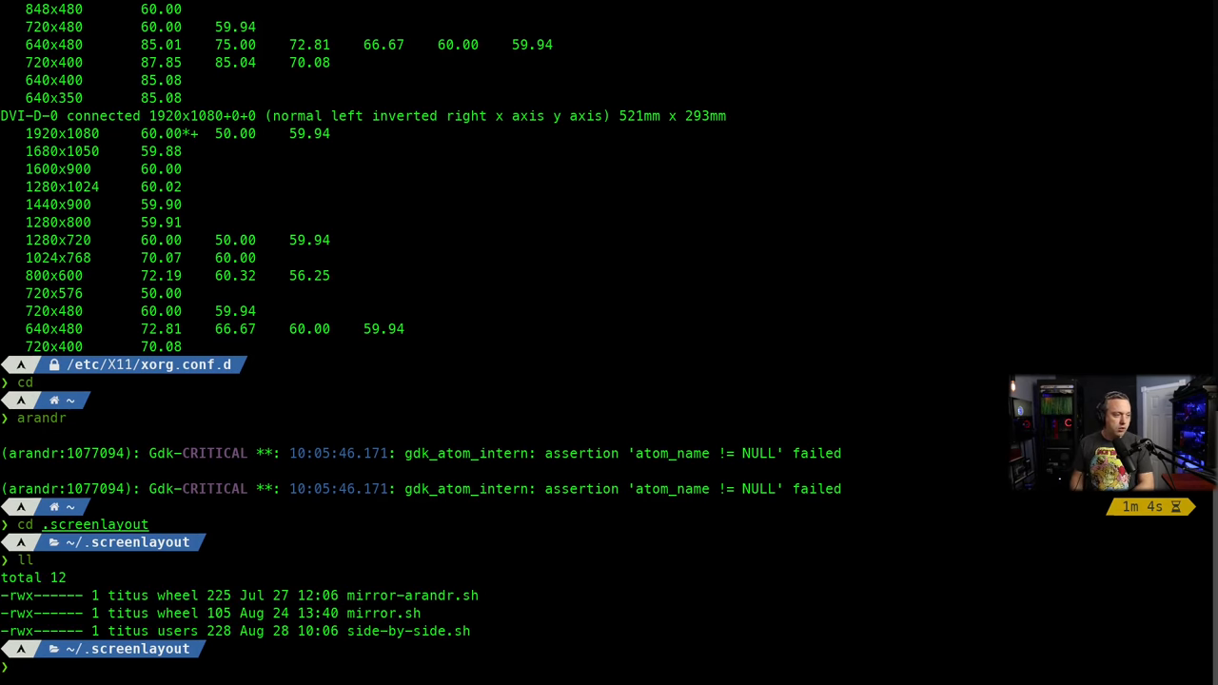
type("cat 10-monitors.conf")
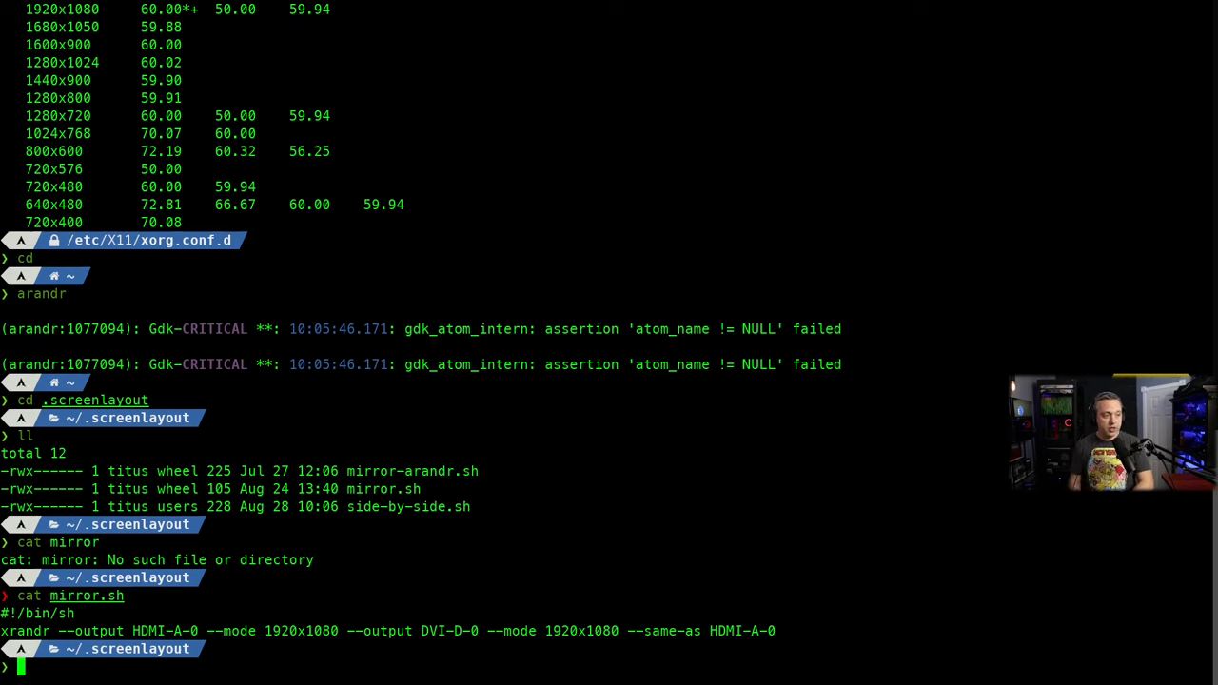
type("cat side-by-side.sh")
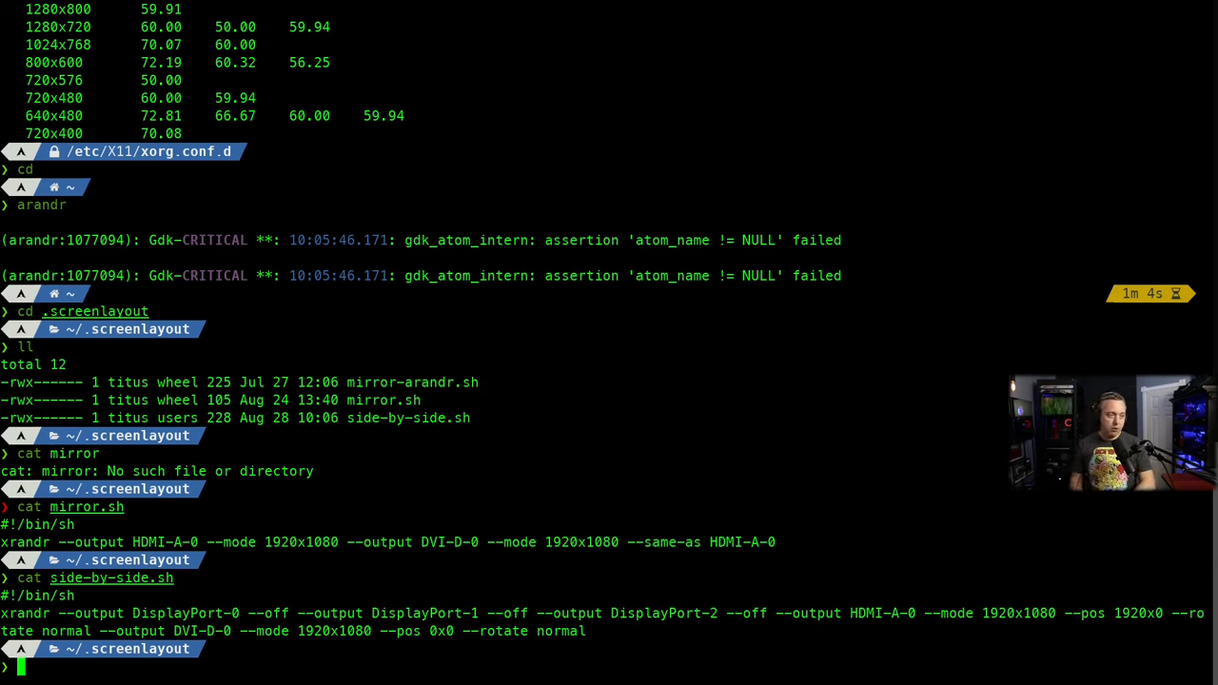
Step: Run ./mirror.sh to mirror the displays
type("./mirror.sh")
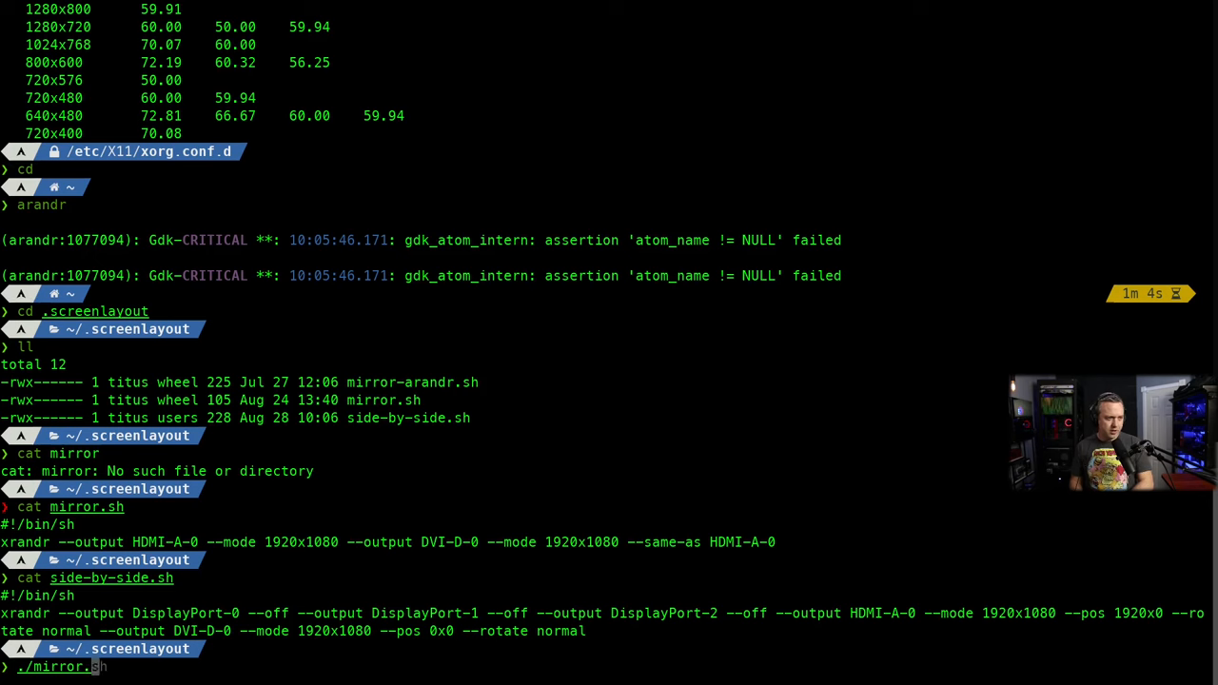
key("Return")
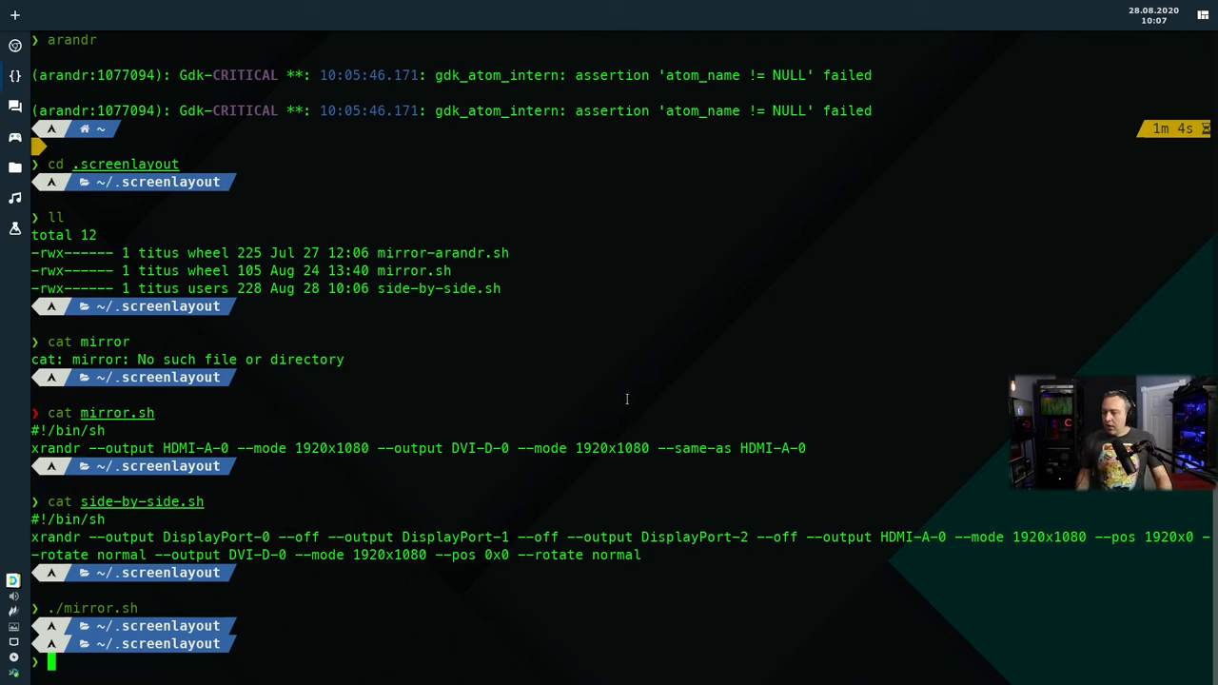
mouse_move(495, 413)
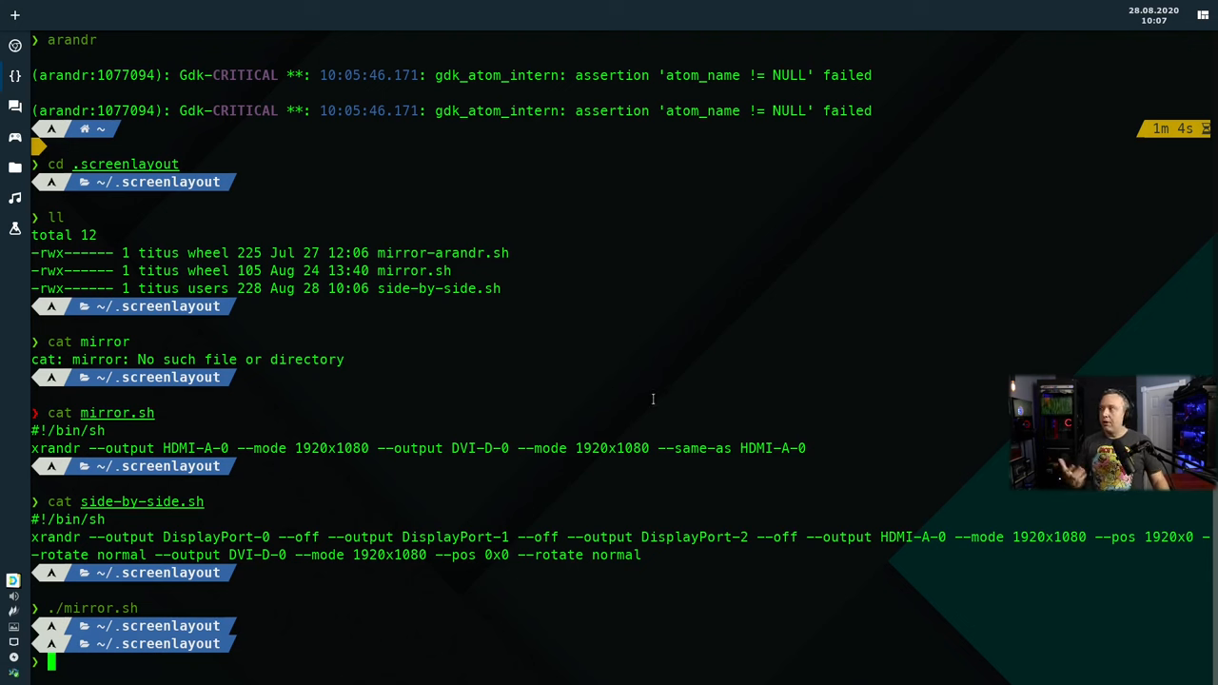
mouse_move(620, 365)
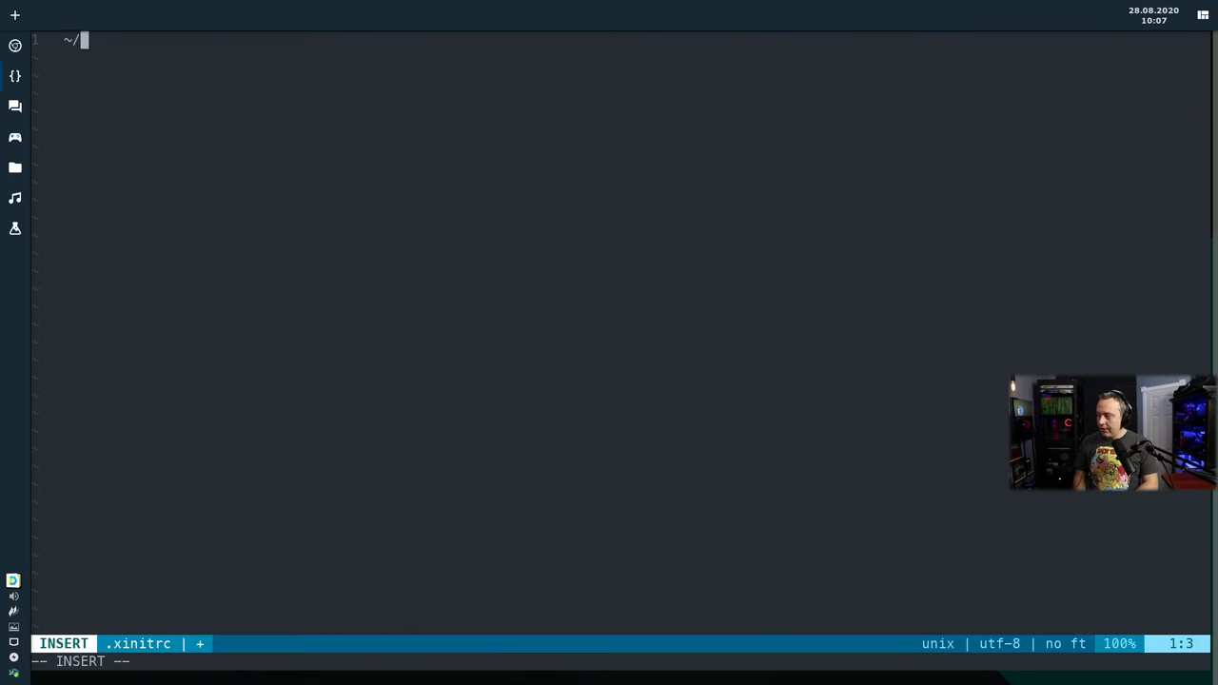
Step: Write /home/titus/.screenlayout/mirror.sh into .xinitrc so it runs when X starts
type(".")
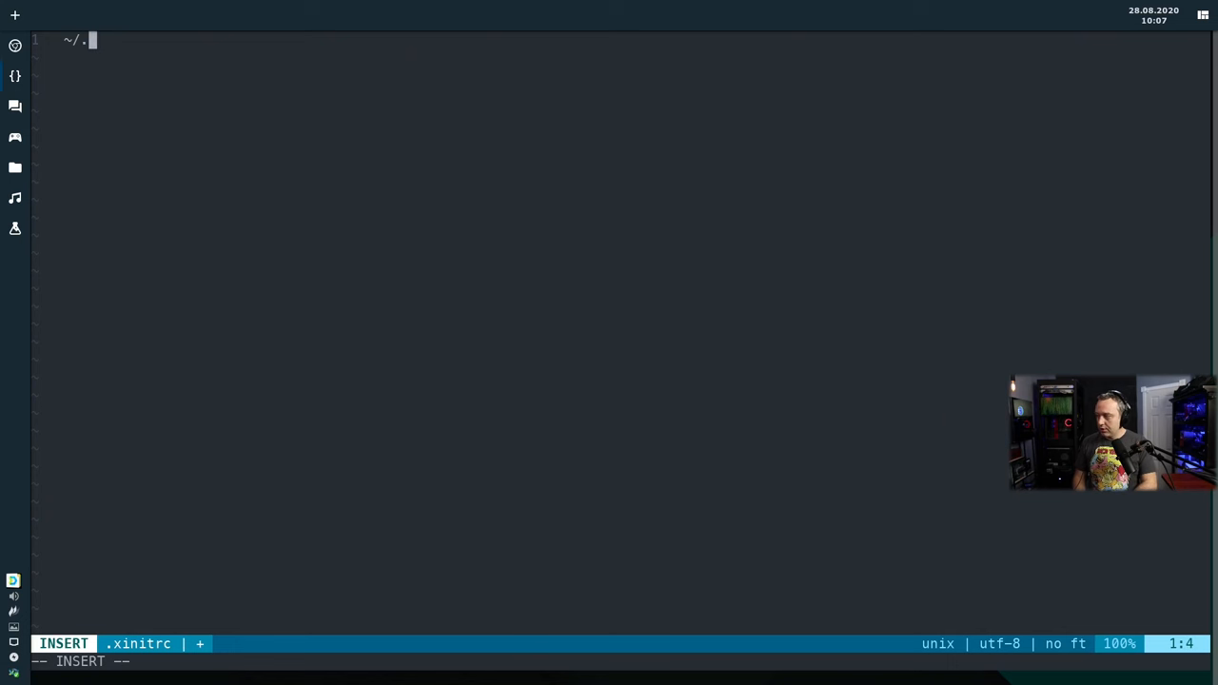
type("/home/")
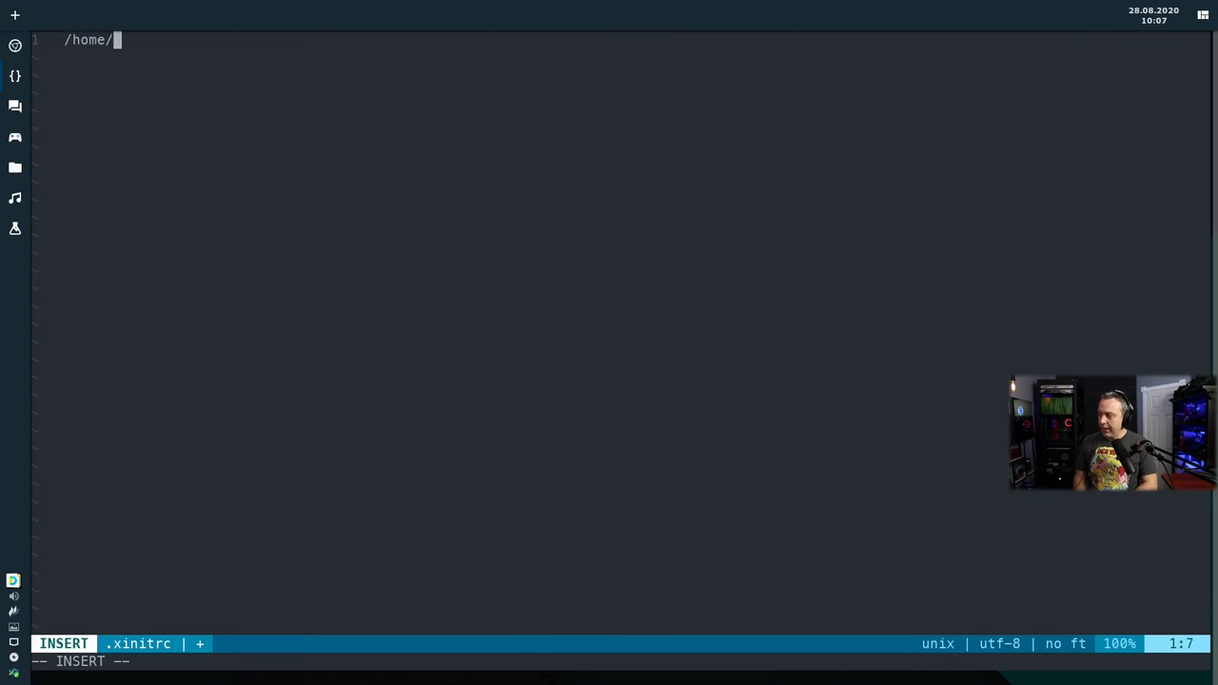
type("titus/")
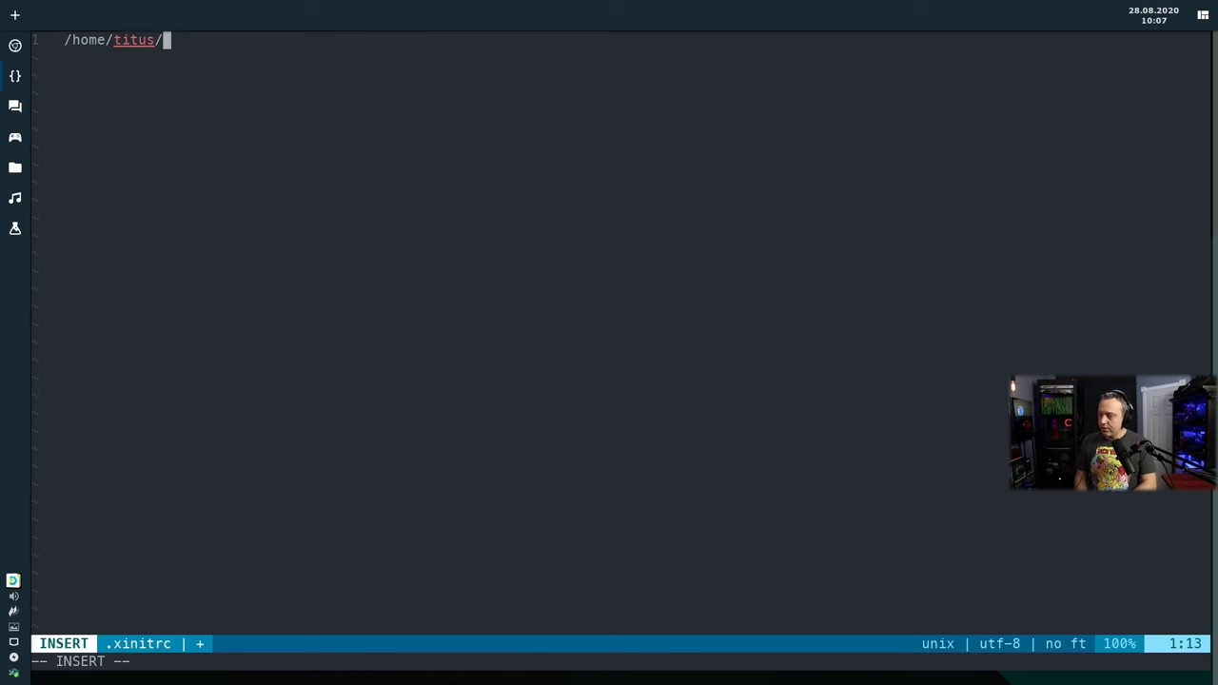
type(".screenlayout")
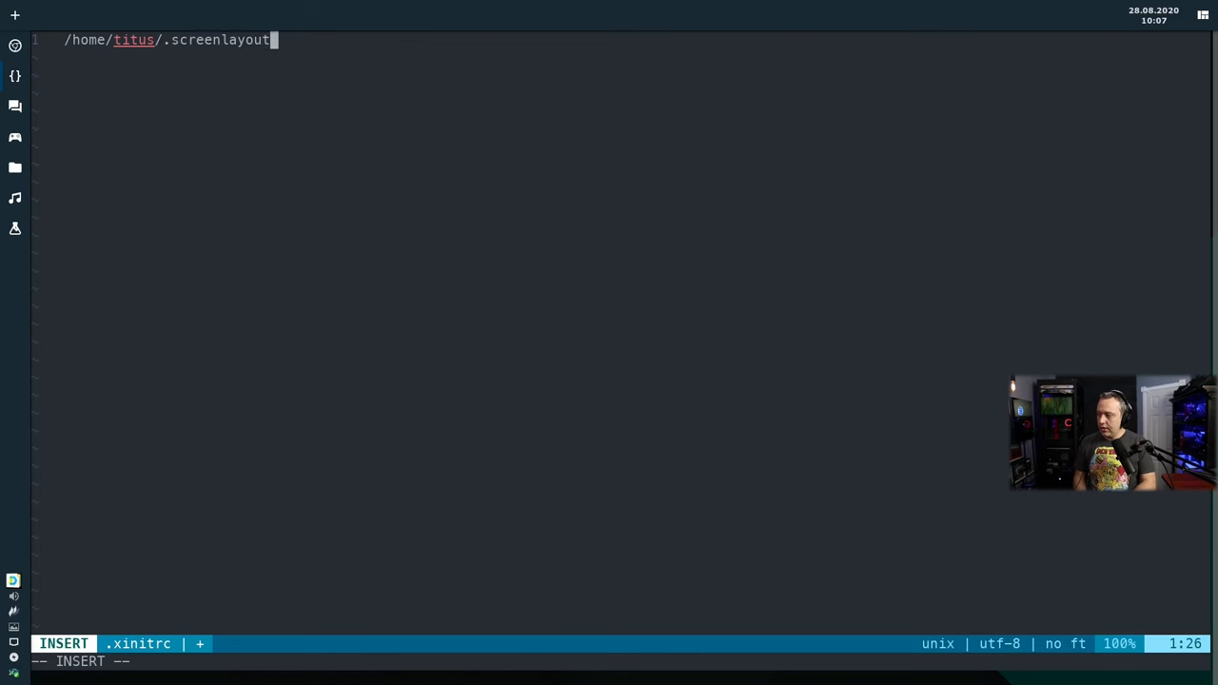
type("/mirror")
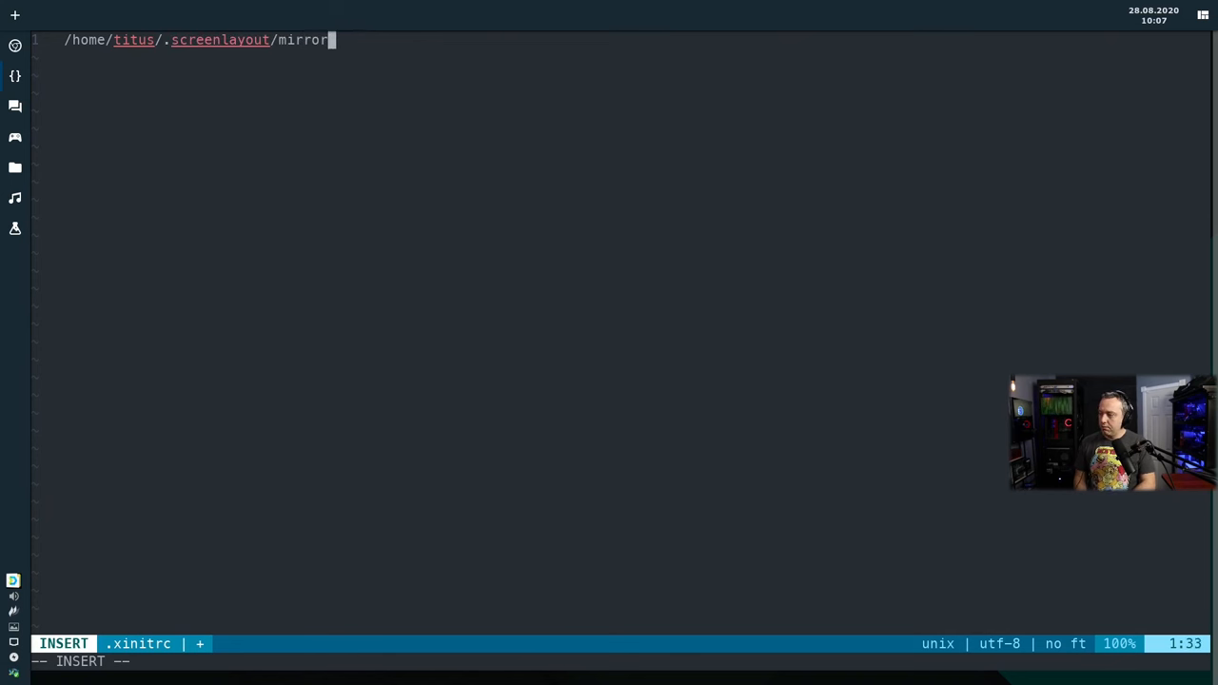
type(".sh")
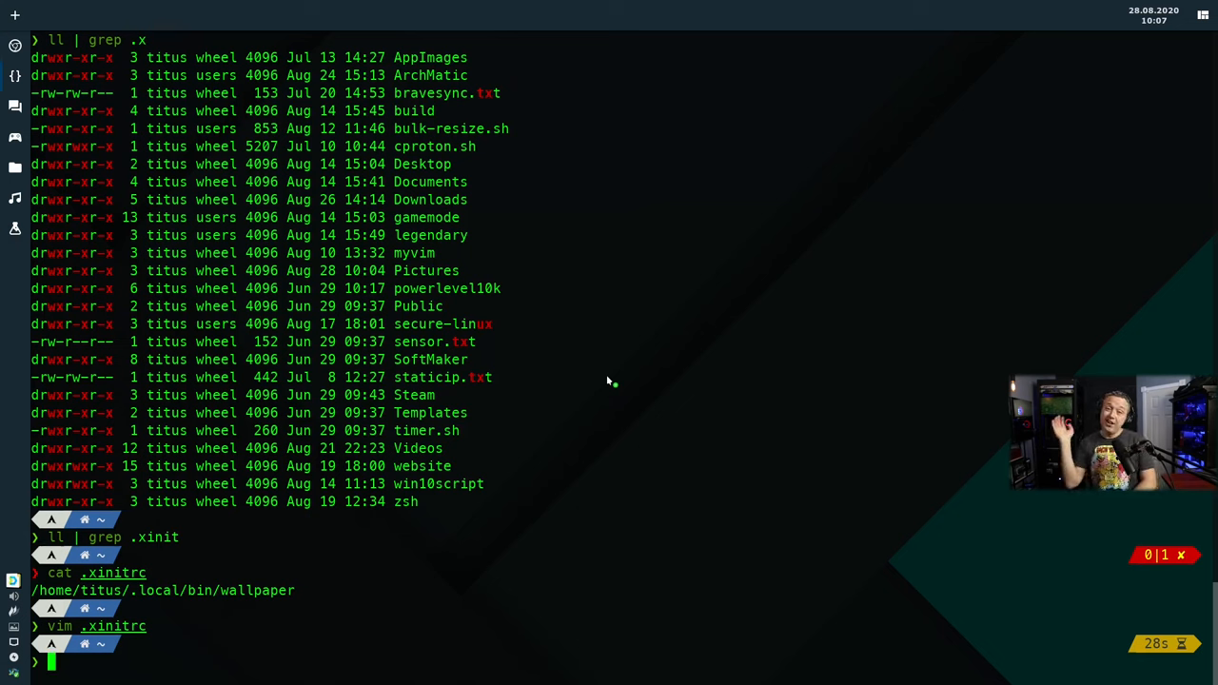
Step: Run crontab -e to edit the user's crontab in vim
type("conf")
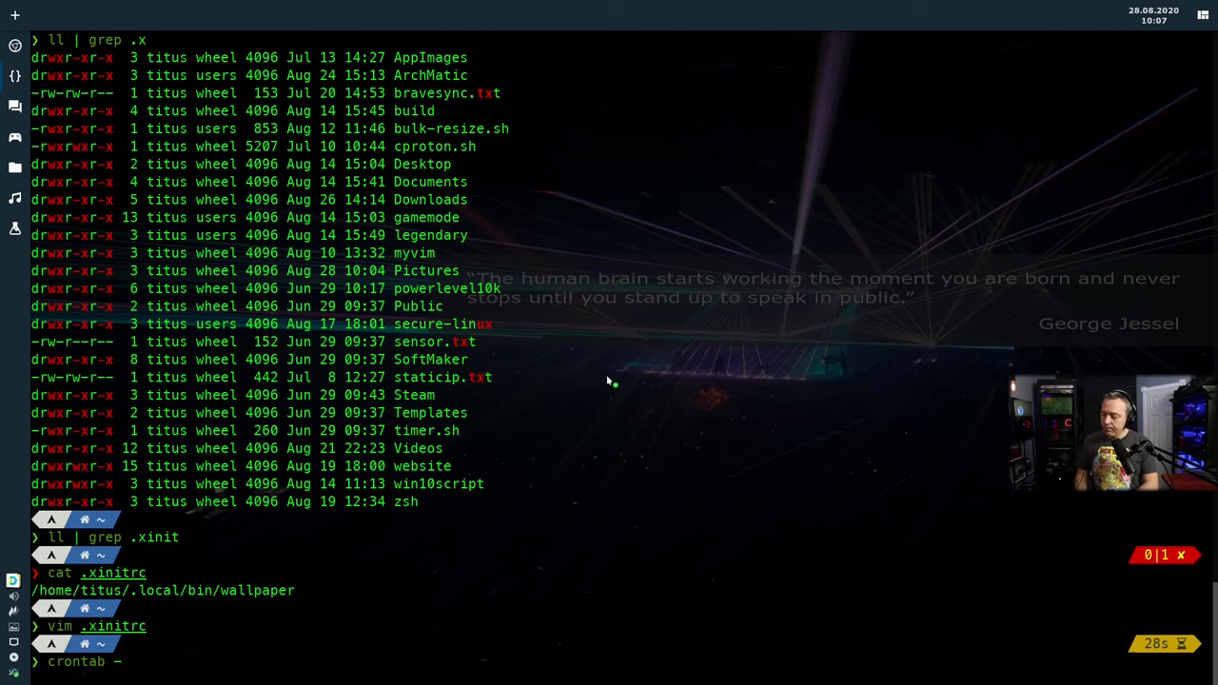
type("e")
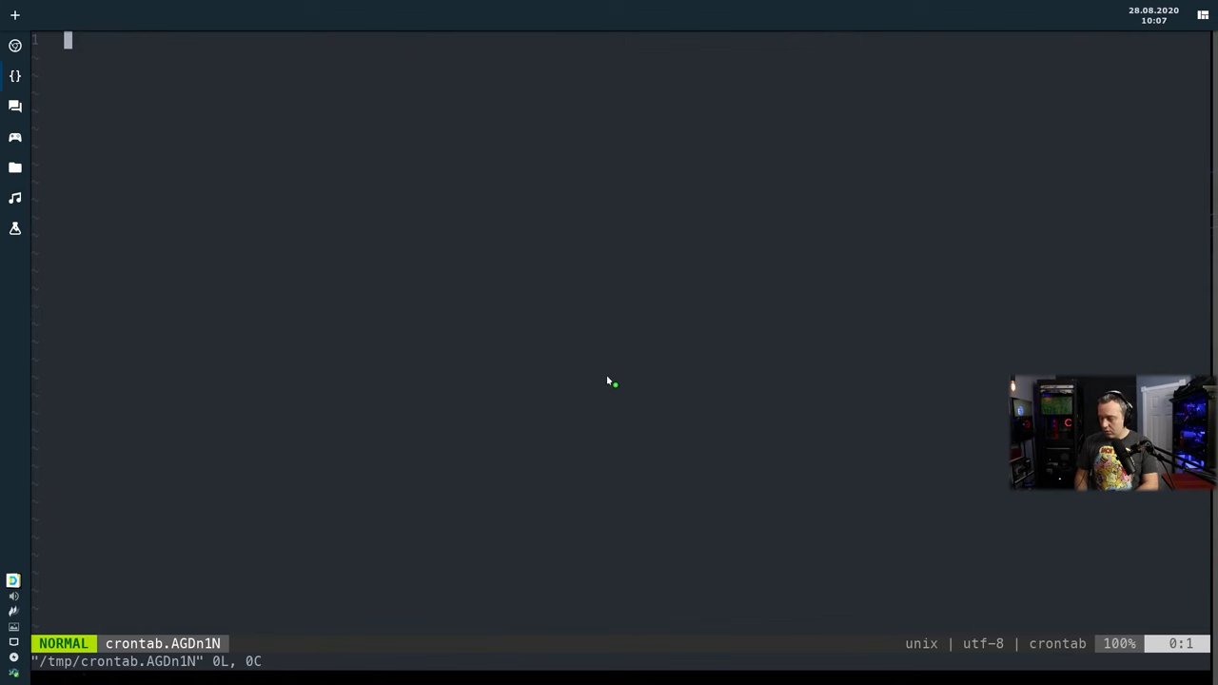
key("i")
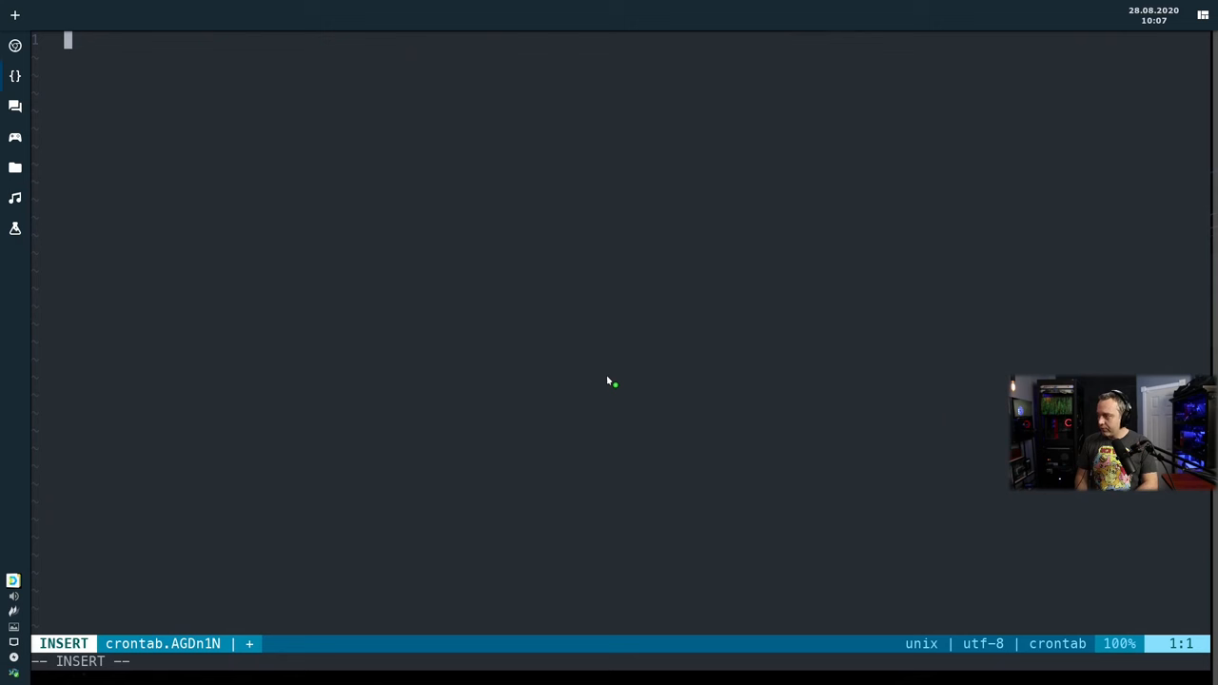
type("@er")
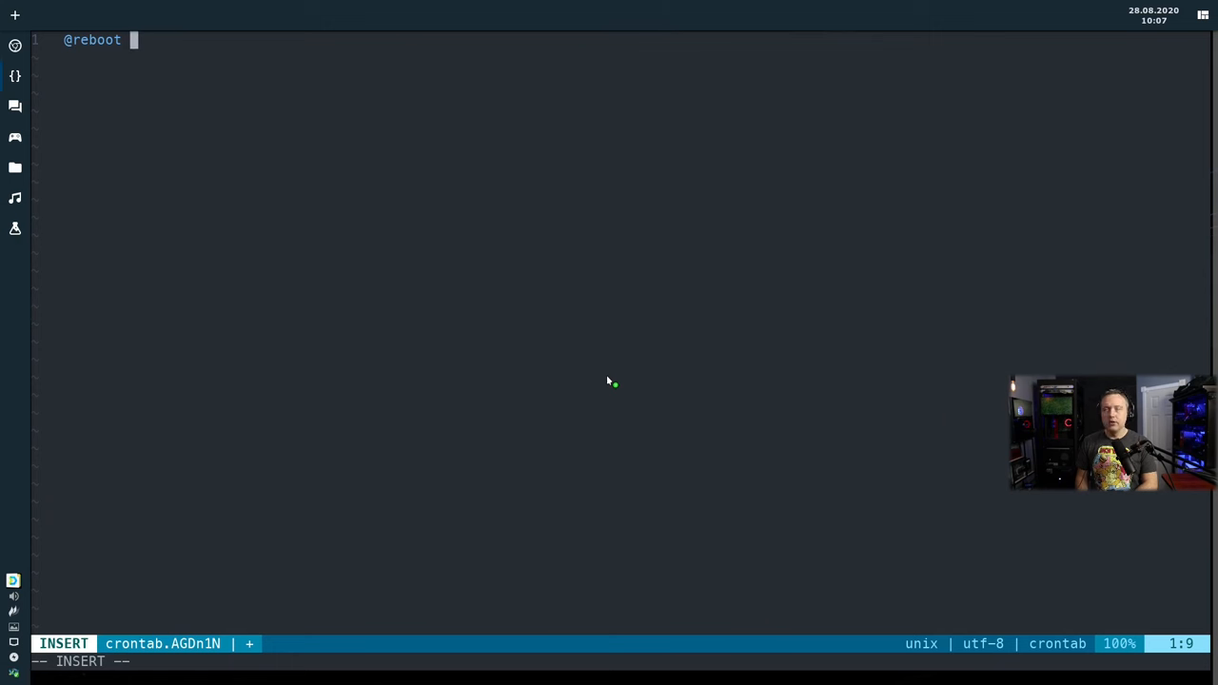
type("sleep 5 && /home/titus")
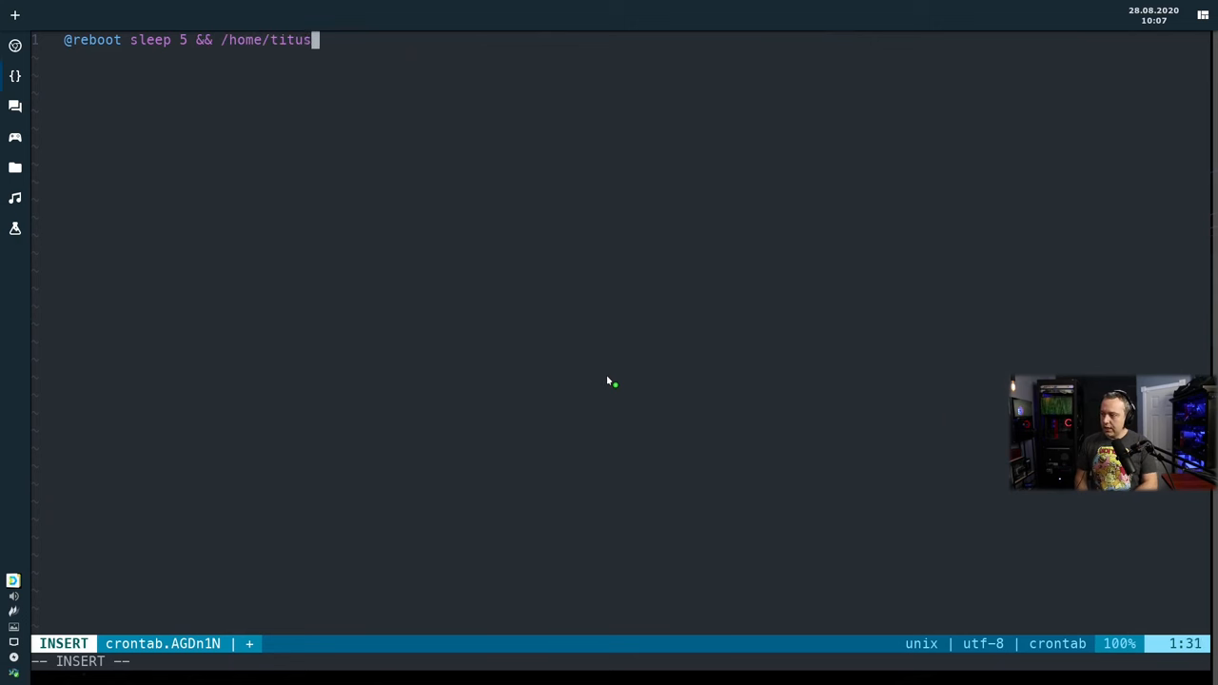
type("/.screenlayout/")
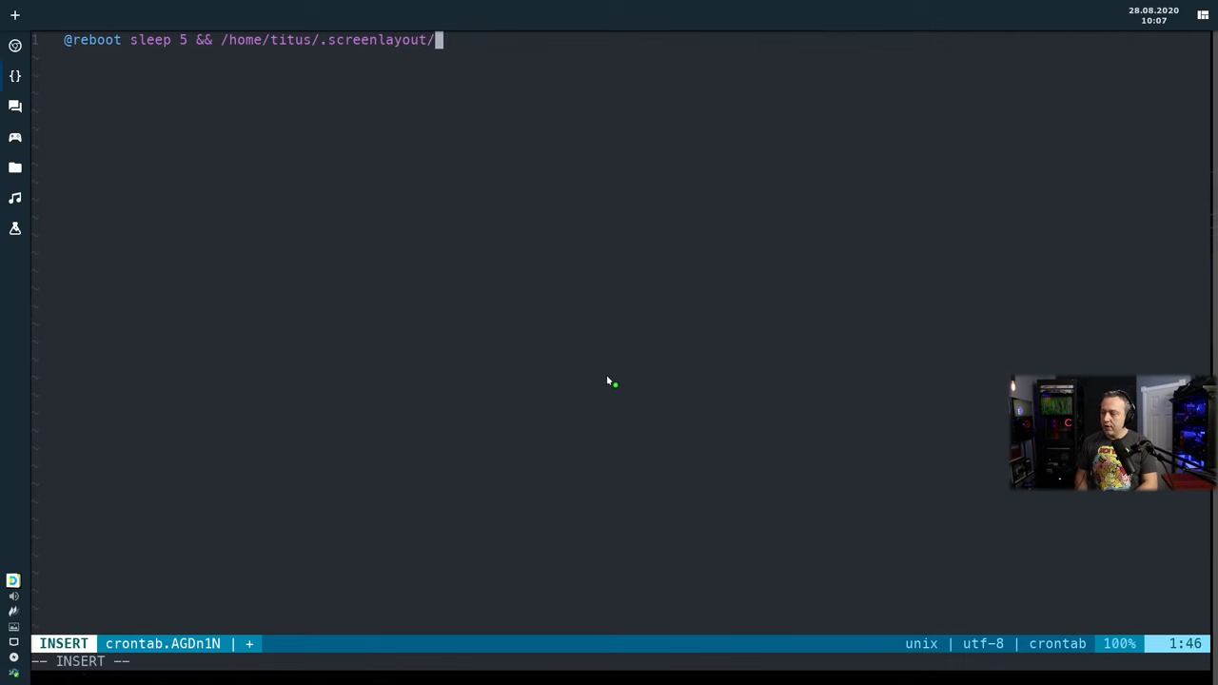
type("mir")
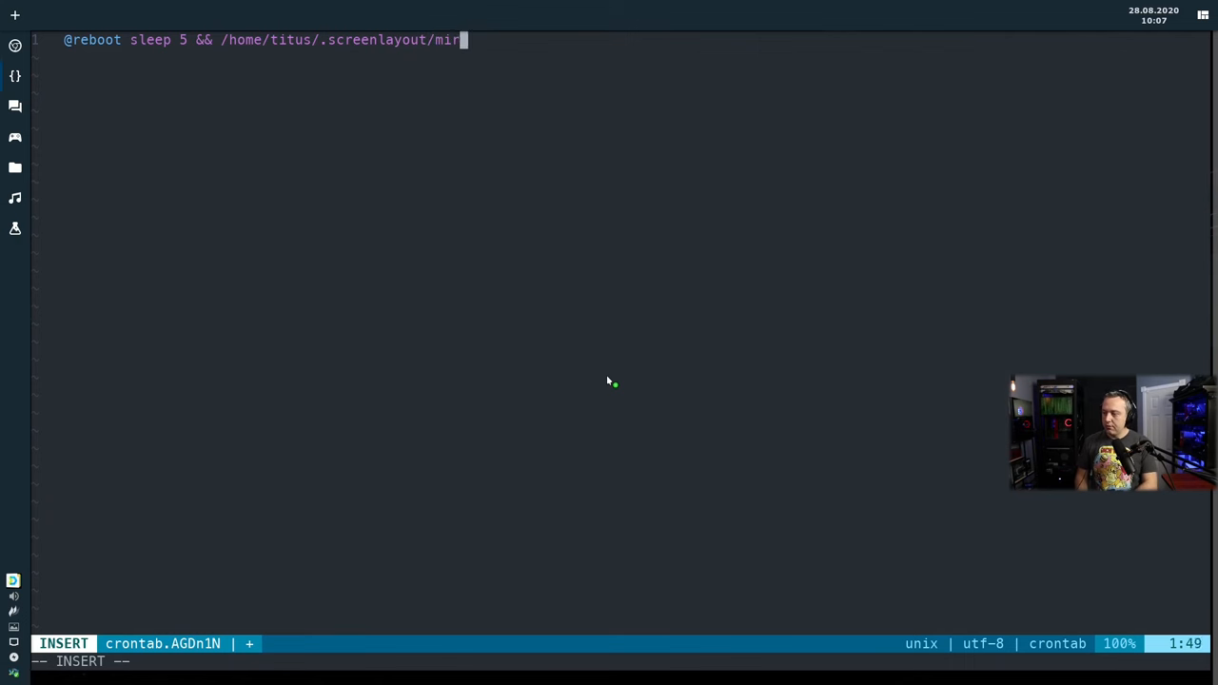
type("ror.sh")
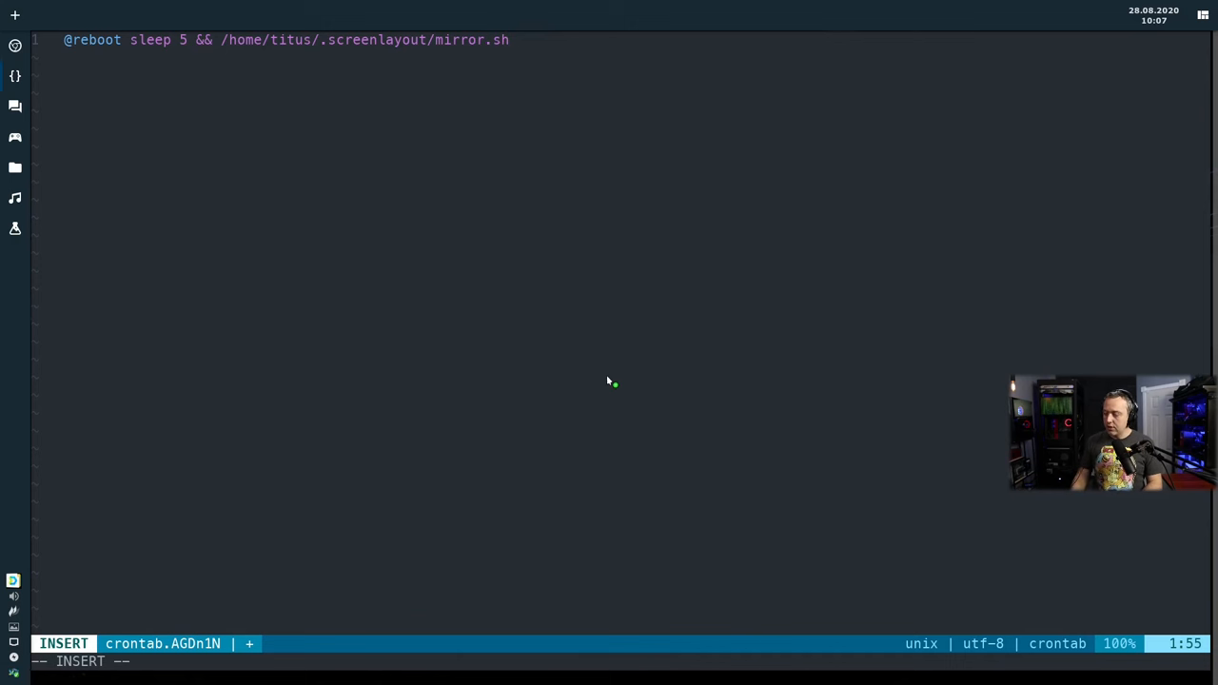
key("Escape")
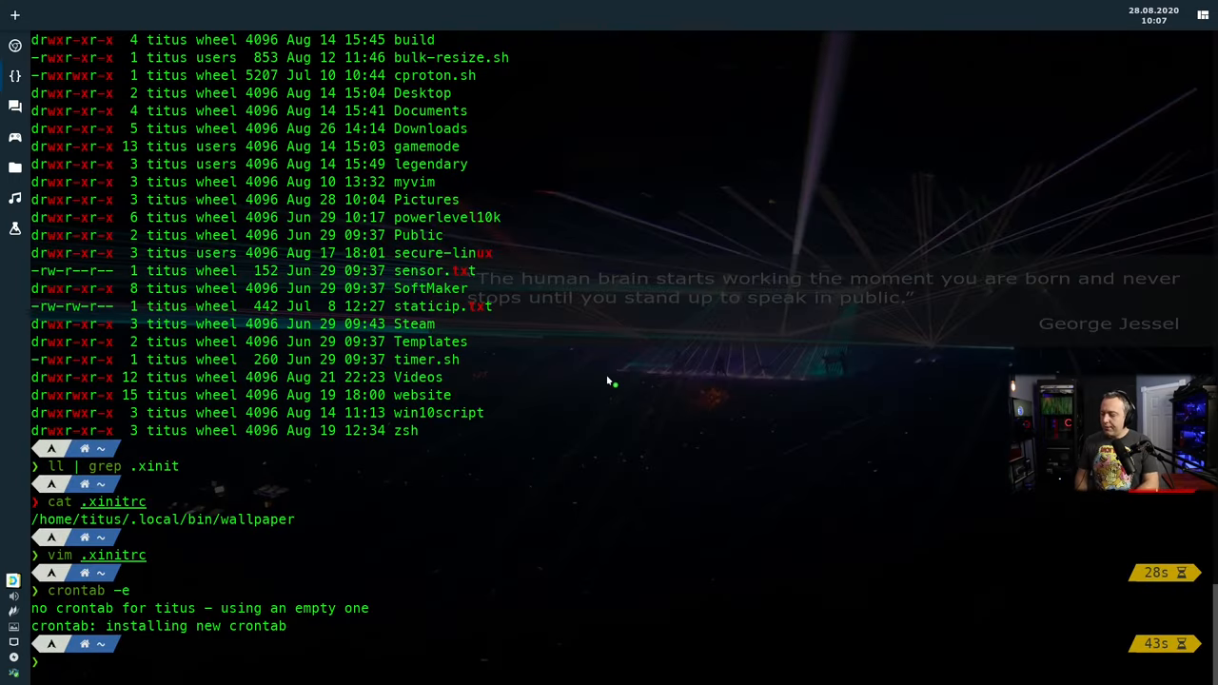
Step: Recheck crontab -e, move to the lightdm config directory, list its files and open lightdm.conf in Vim
type("crontab -e")
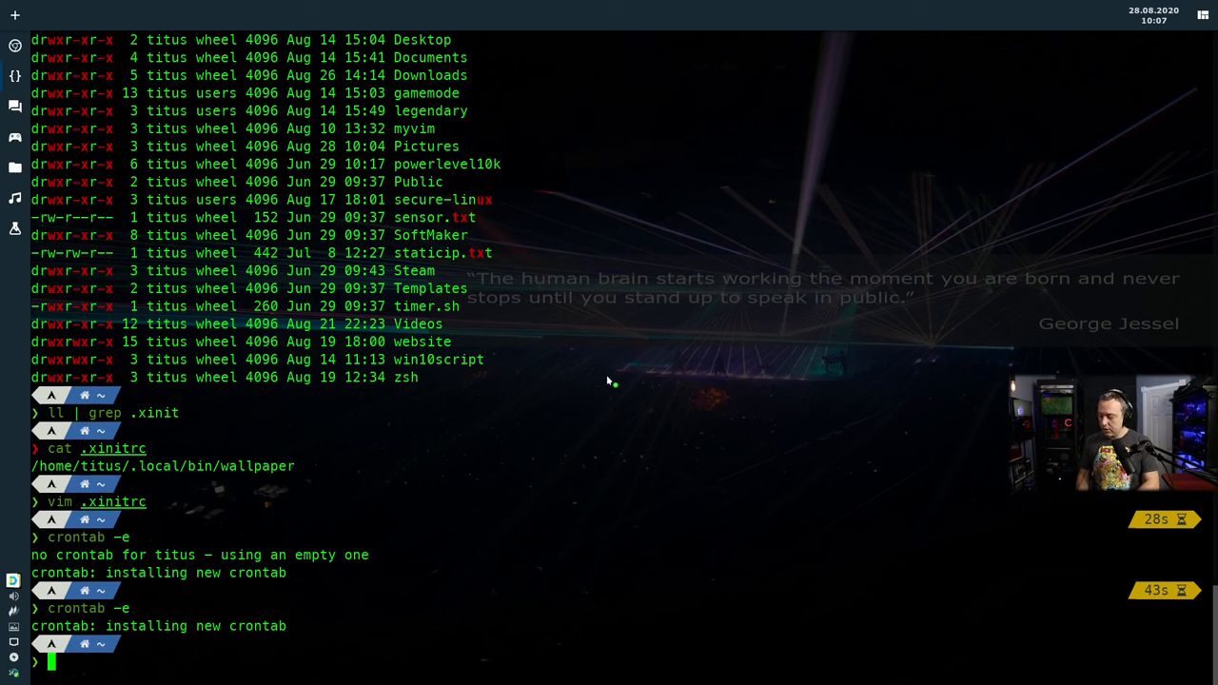
type("cd /etc/X11")
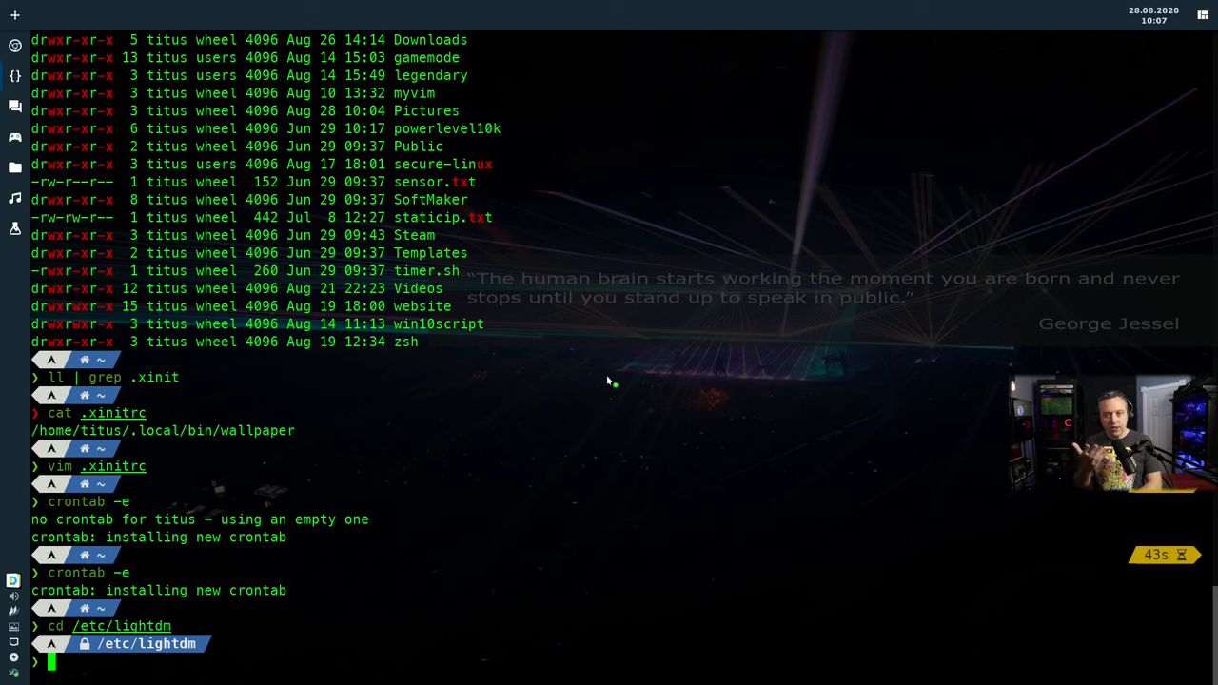
type("ll | grep .xinit")
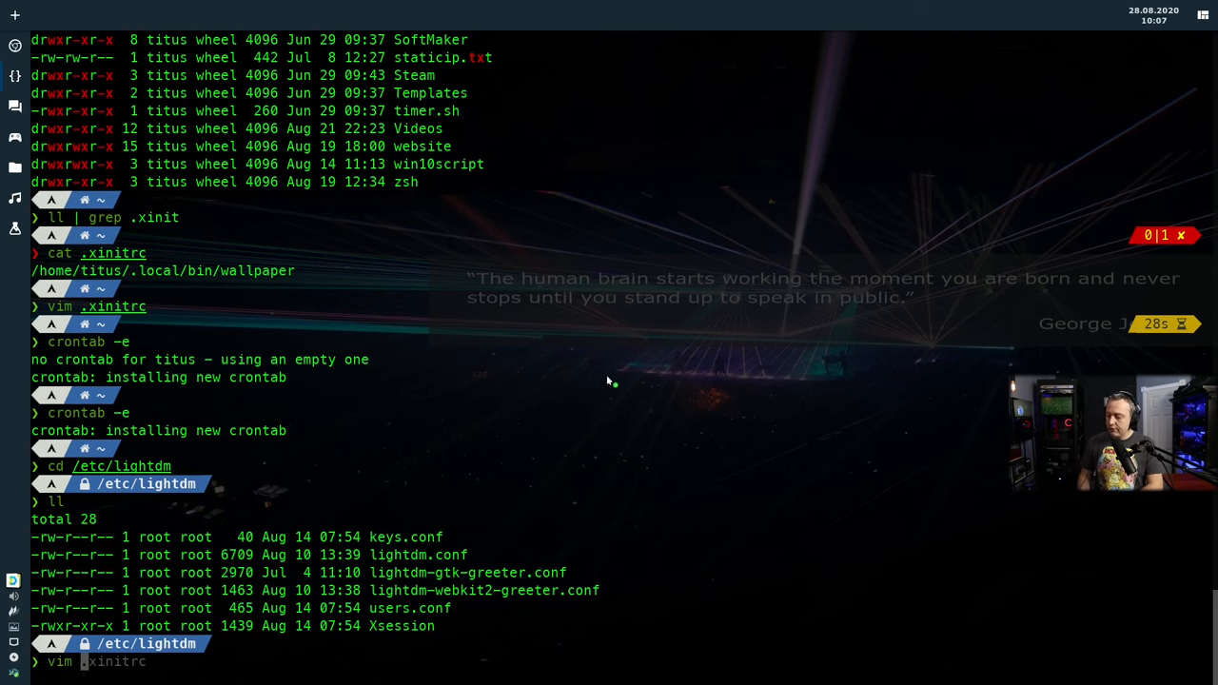
type("lightdm.conf")
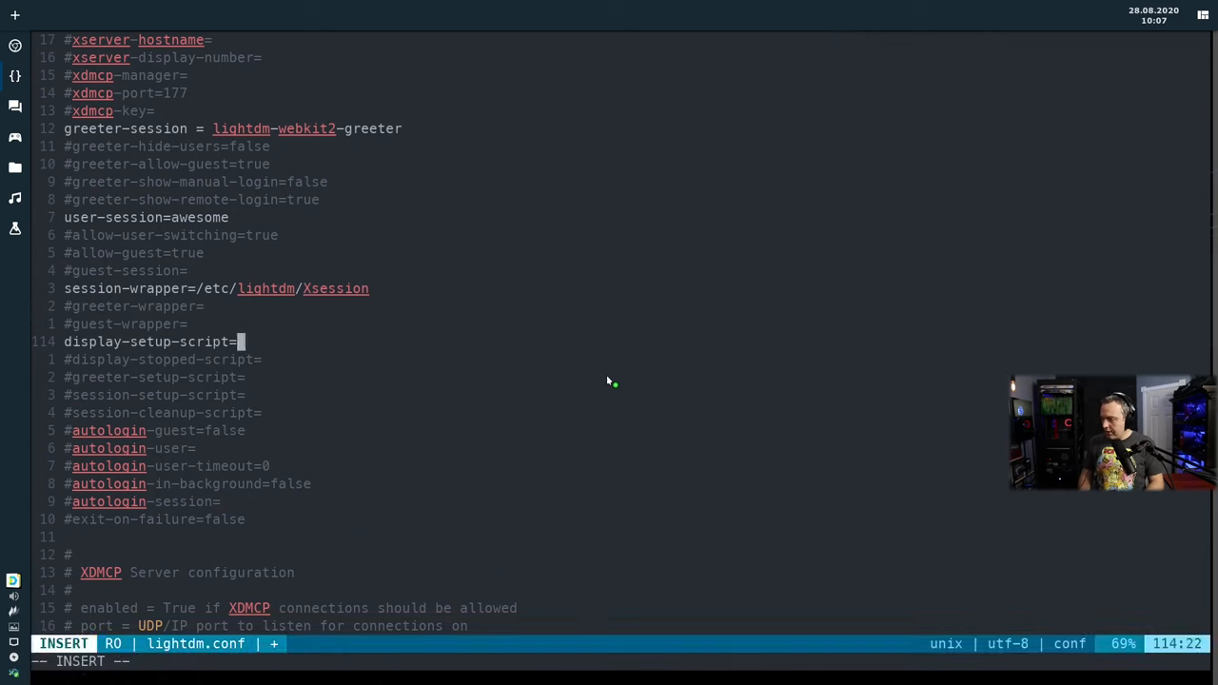
Step: Point the uncommented display-setup-script= line at a script path starting /home/titus
type("/home")
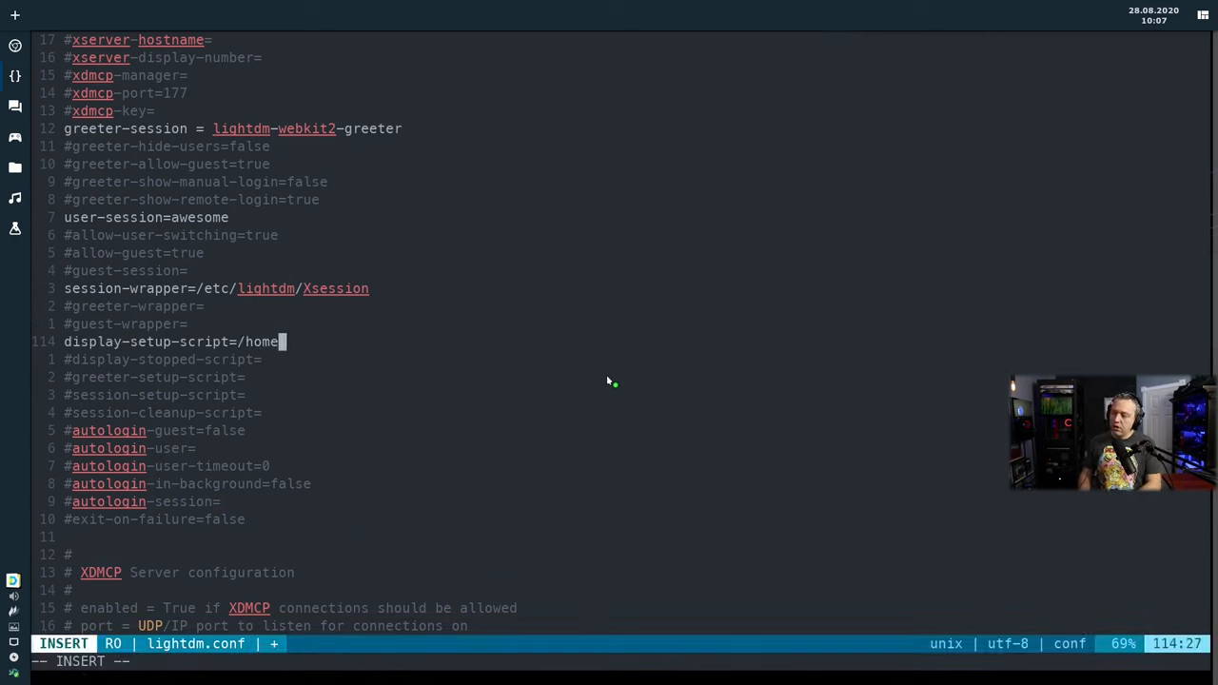
type("/titus")
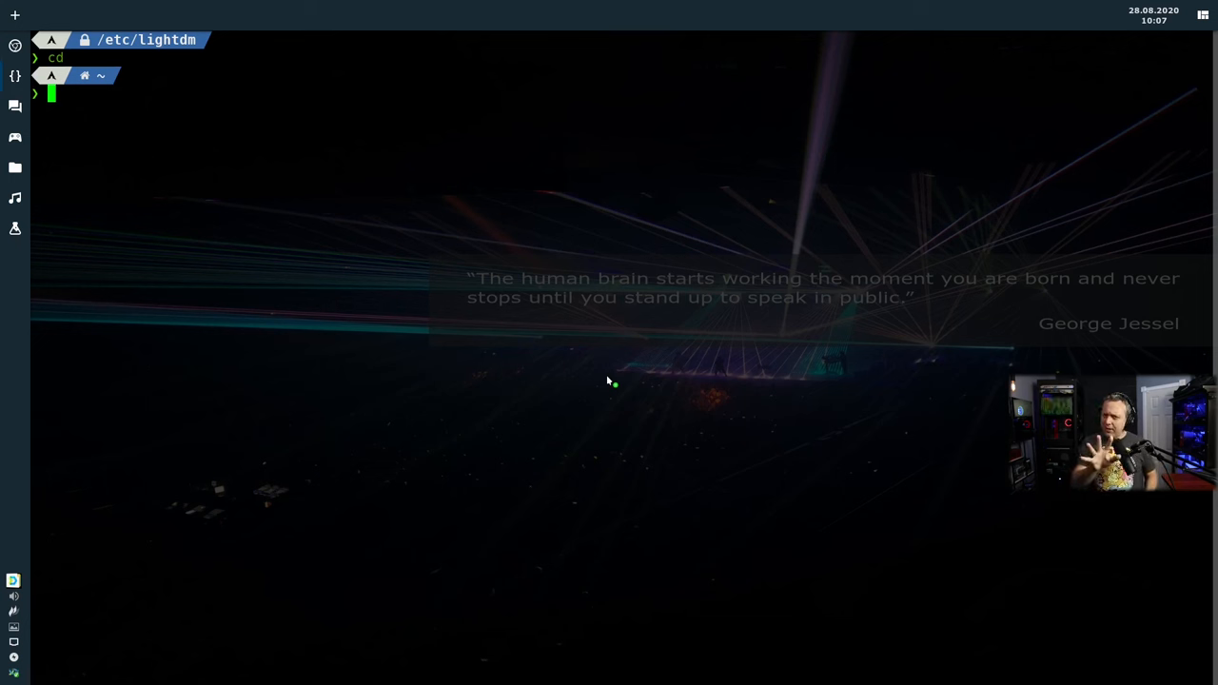
mouse_move(575, 358)
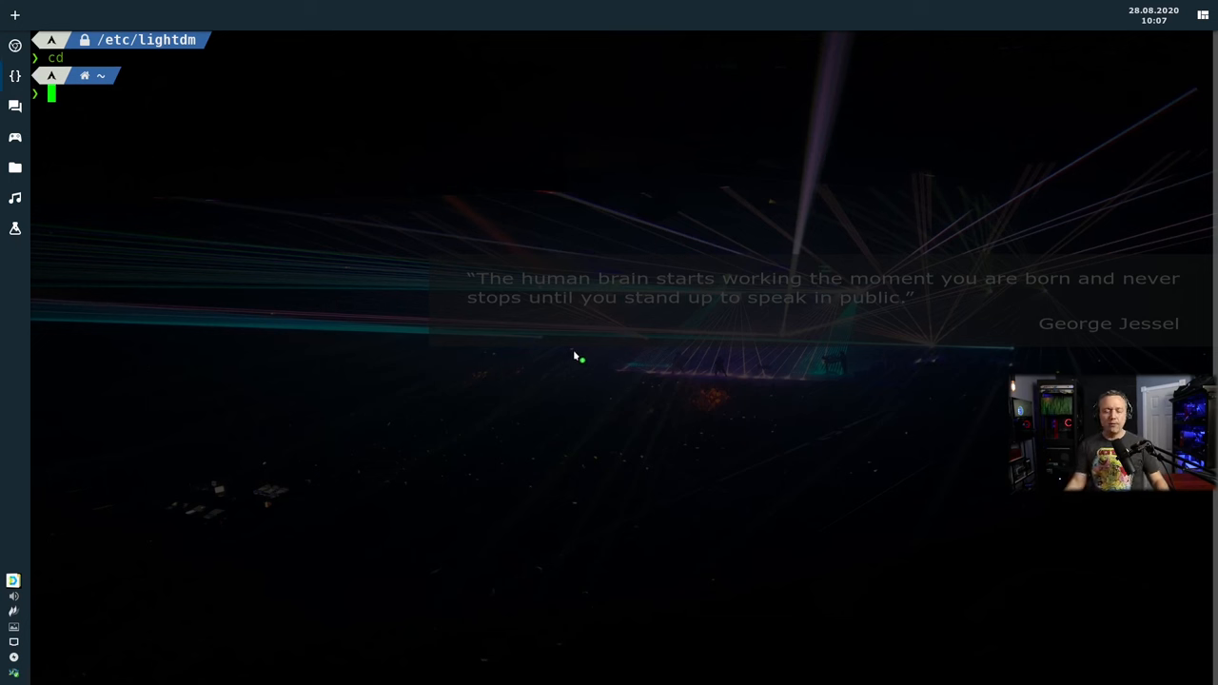
mouse_move(552, 358)
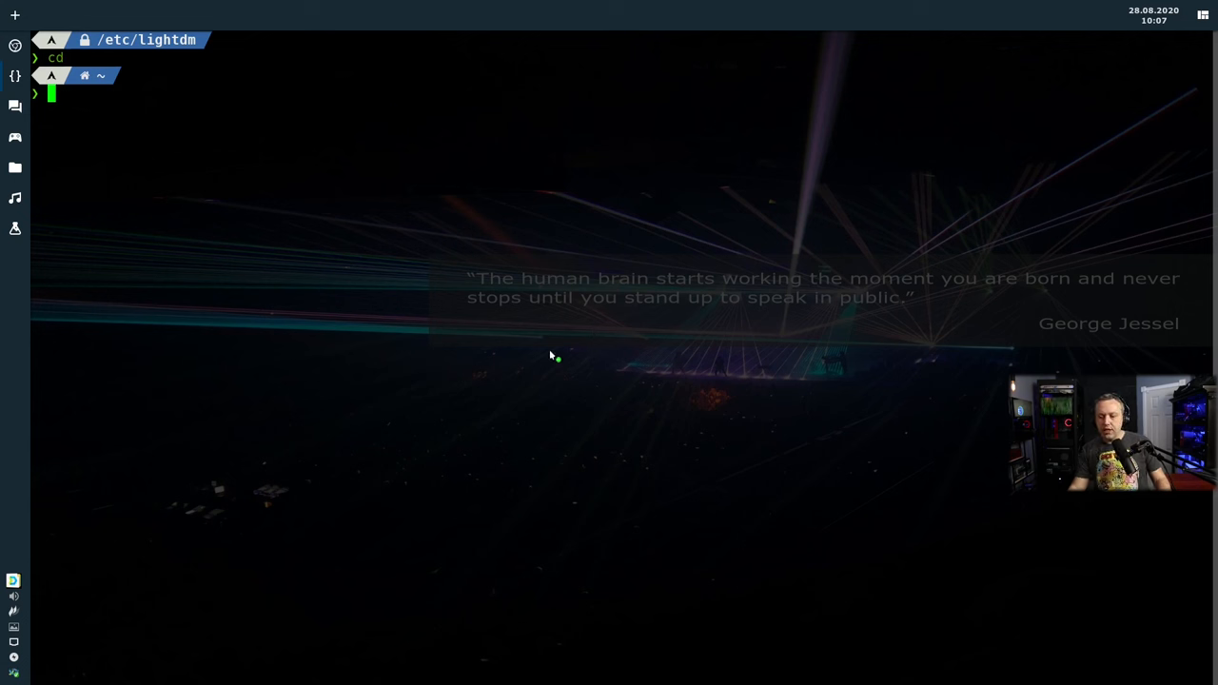